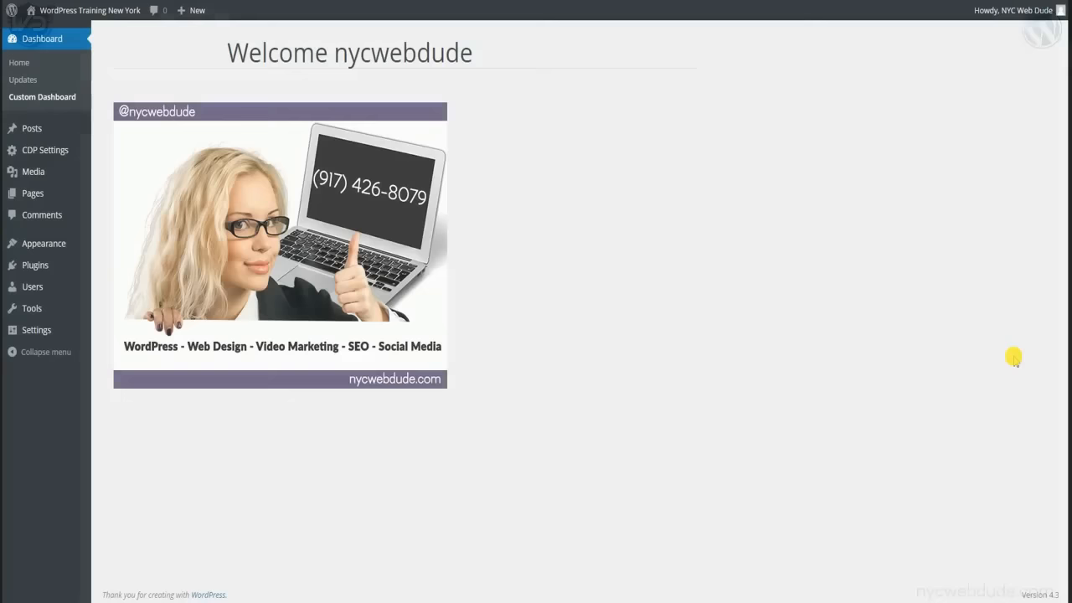
mouse_move(1062, 417)
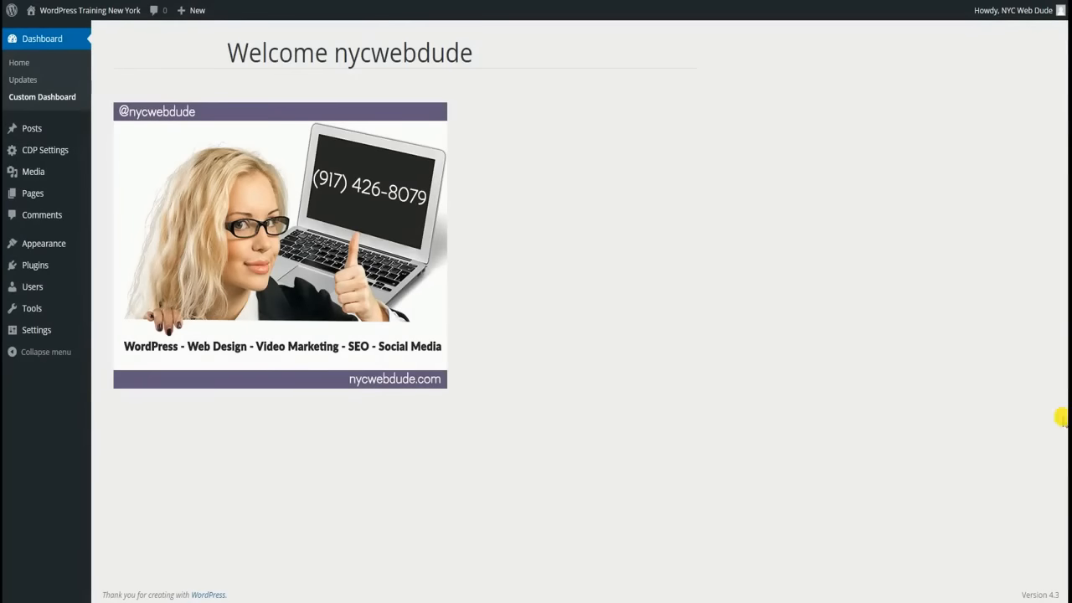
mouse_move(1038, 416)
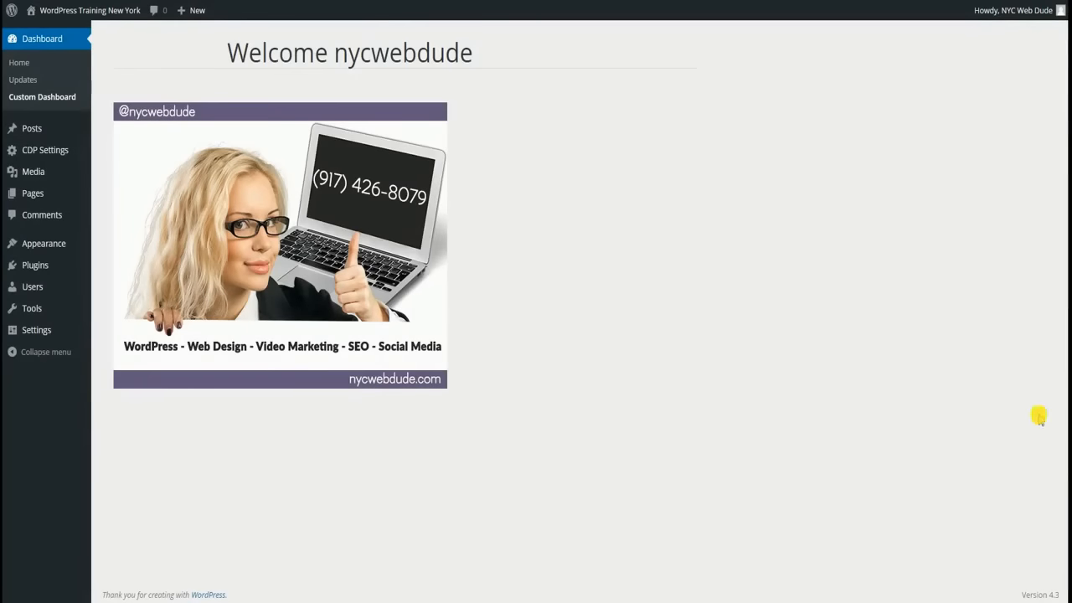
mouse_move(321, 600)
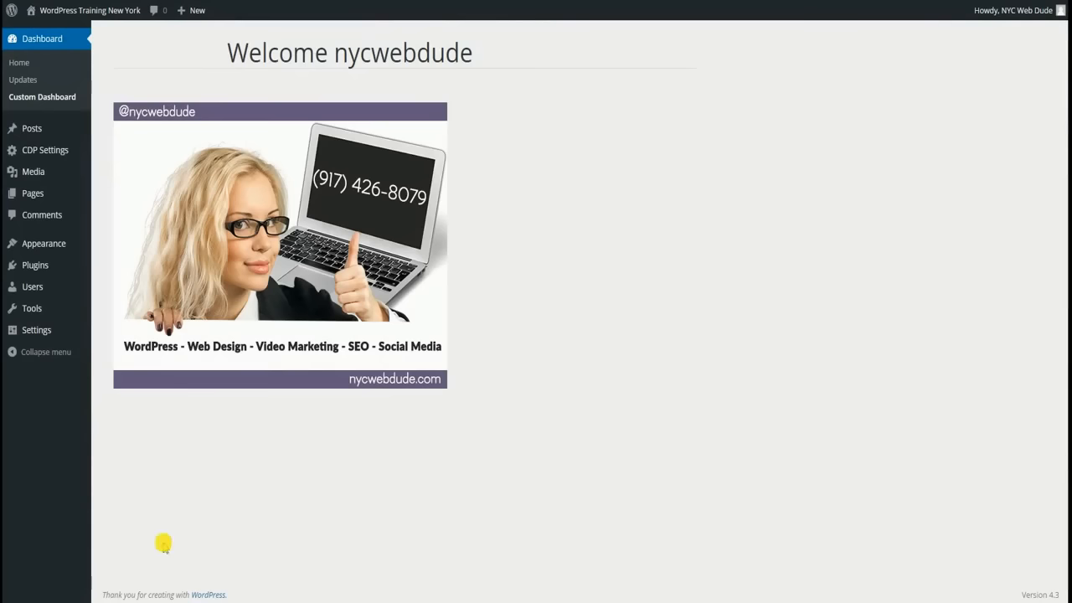
mouse_move(35, 265)
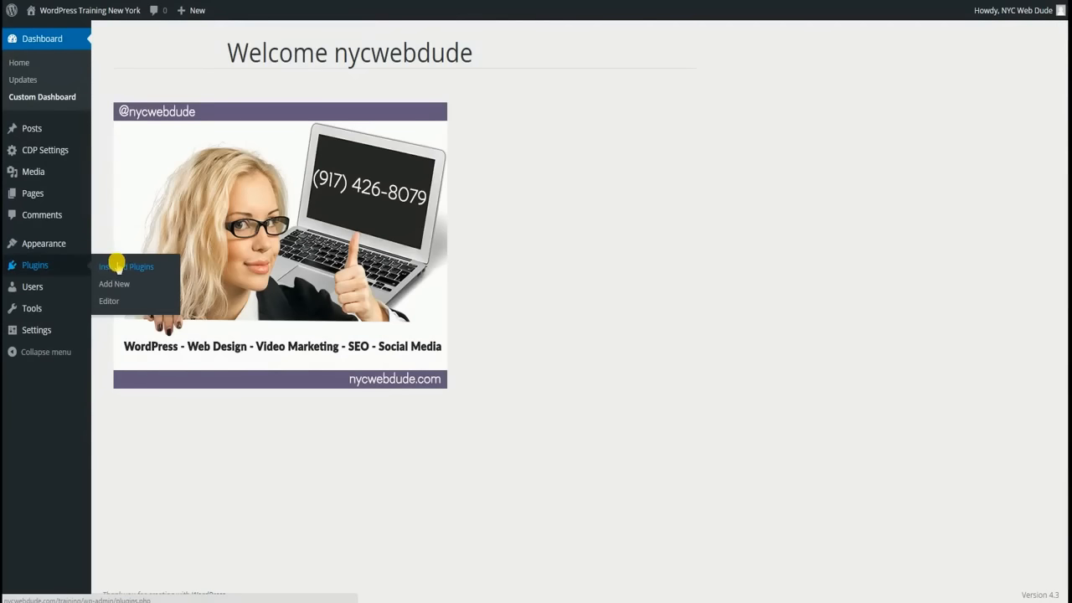
mouse_move(44, 243)
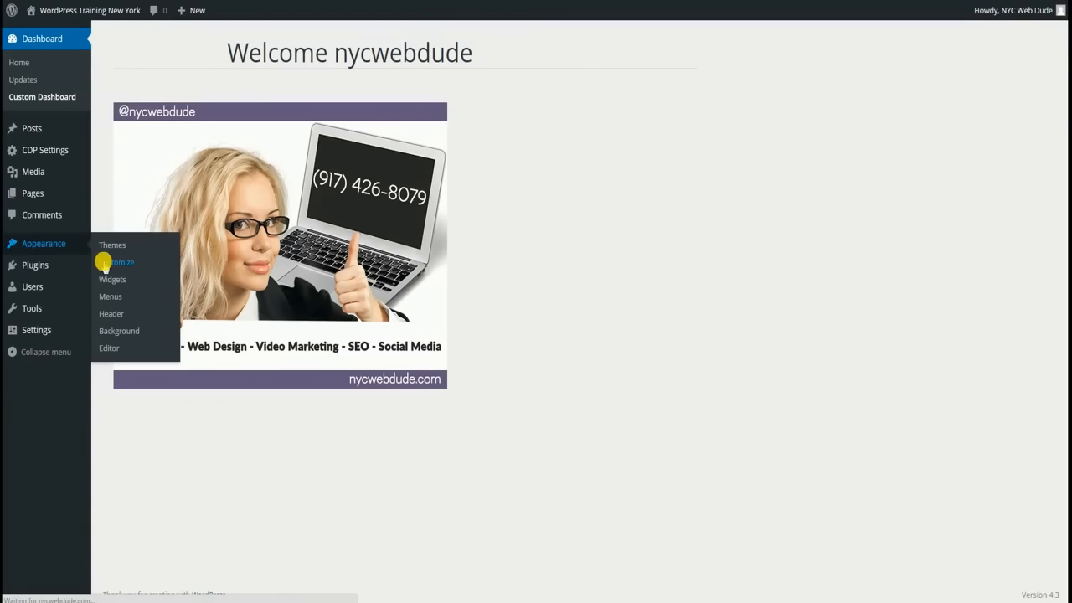
In the Customizer's Menus panel, create a new menu named 'main'
click(121, 261)
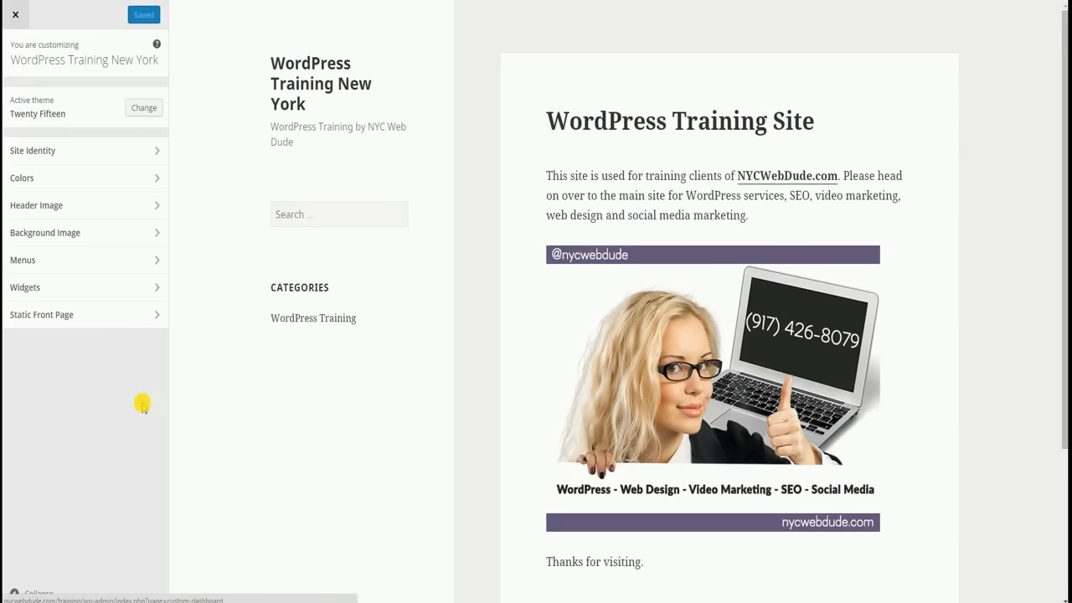
mouse_move(159, 258)
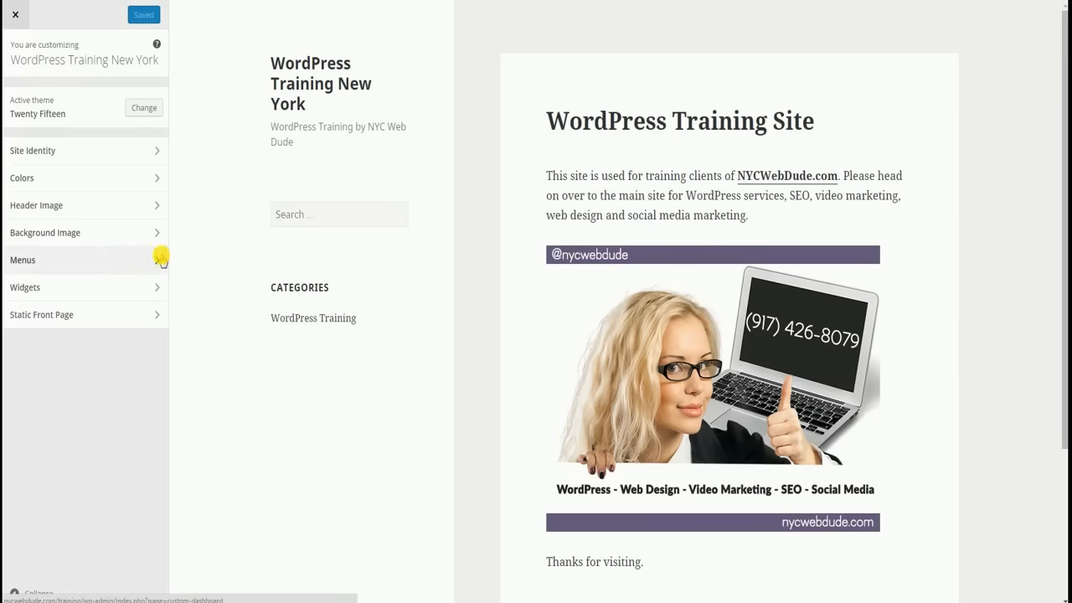
click(23, 259)
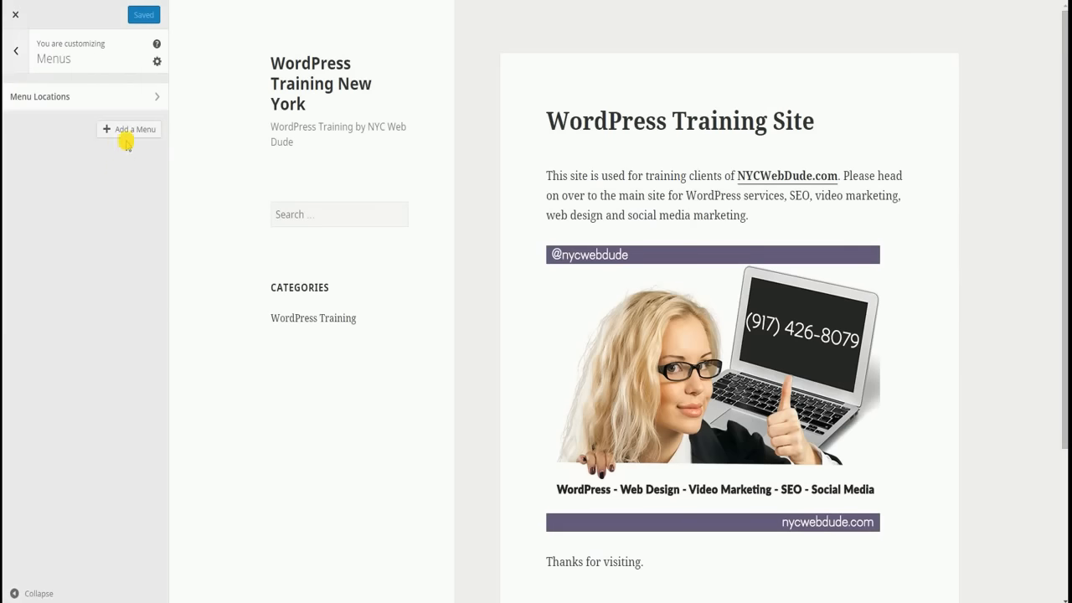
click(129, 129)
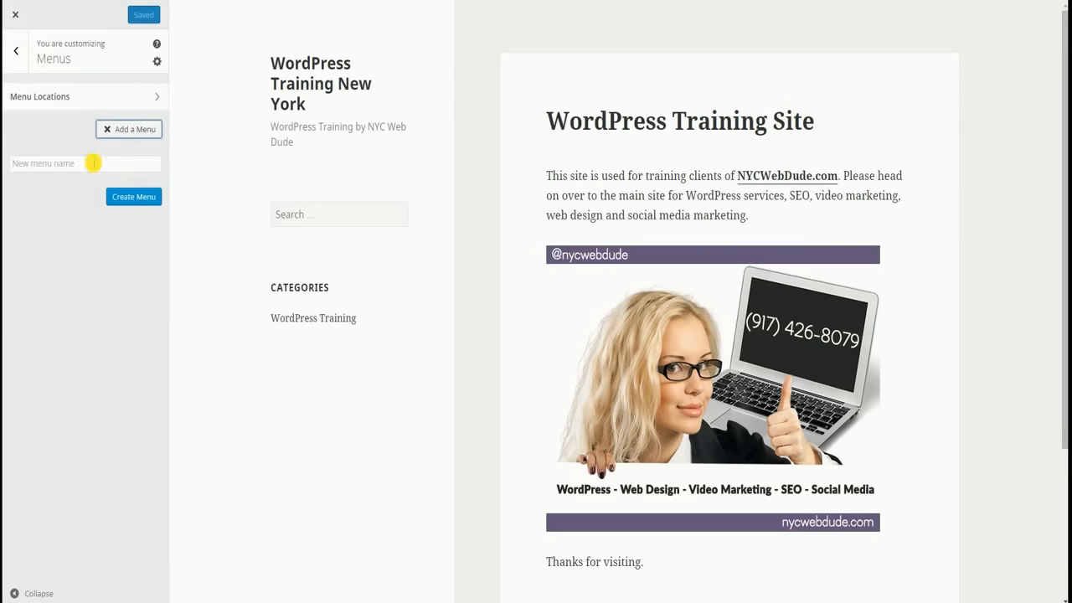
text(main)
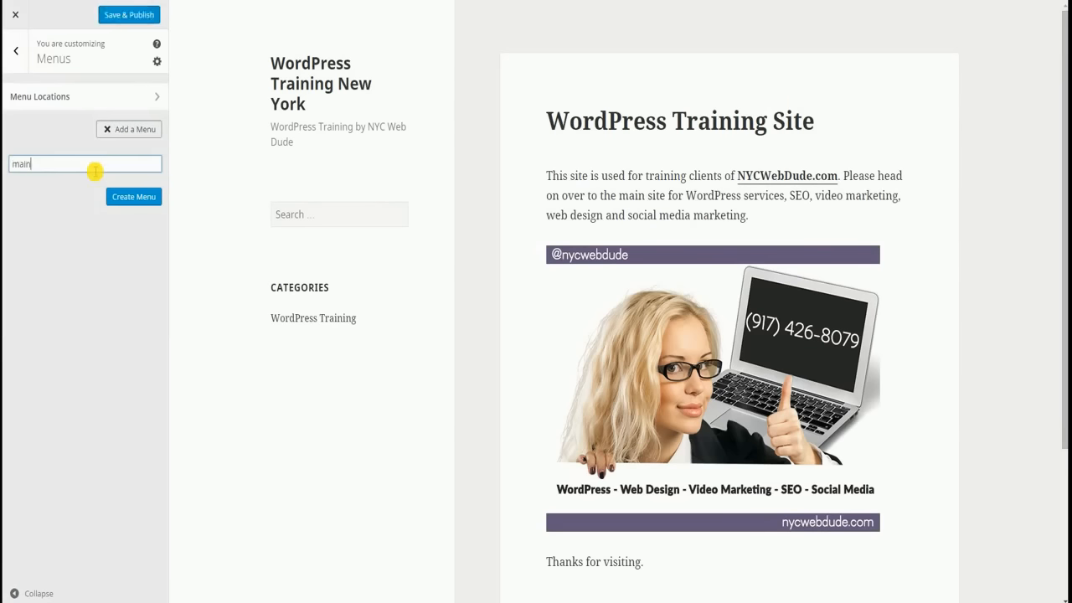
click(134, 196)
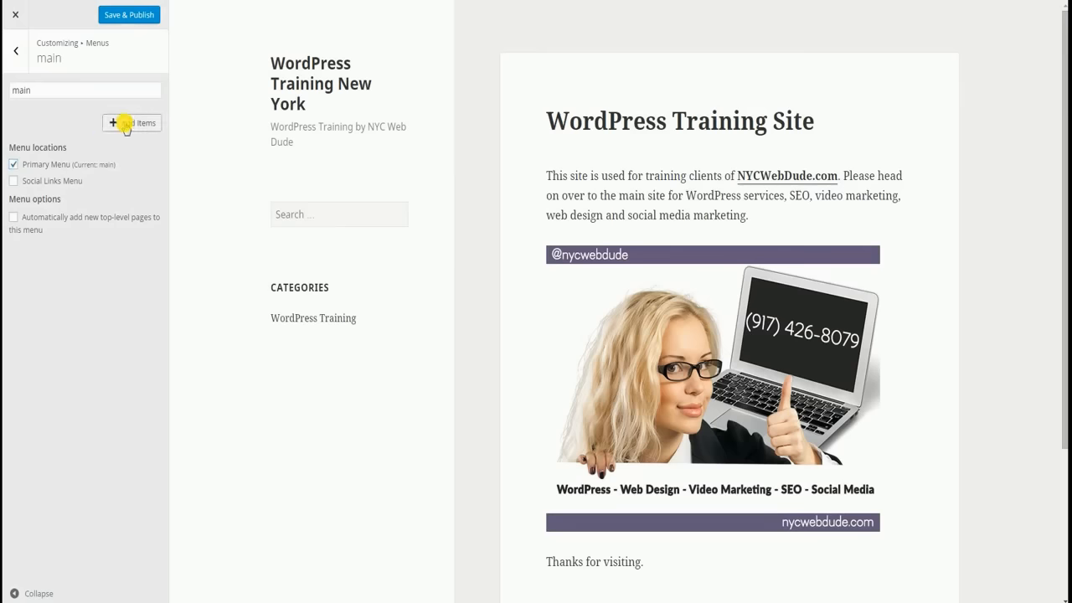
Add a custom link to nycwebdude.com labelled 'Main Site' to the main menu
click(131, 122)
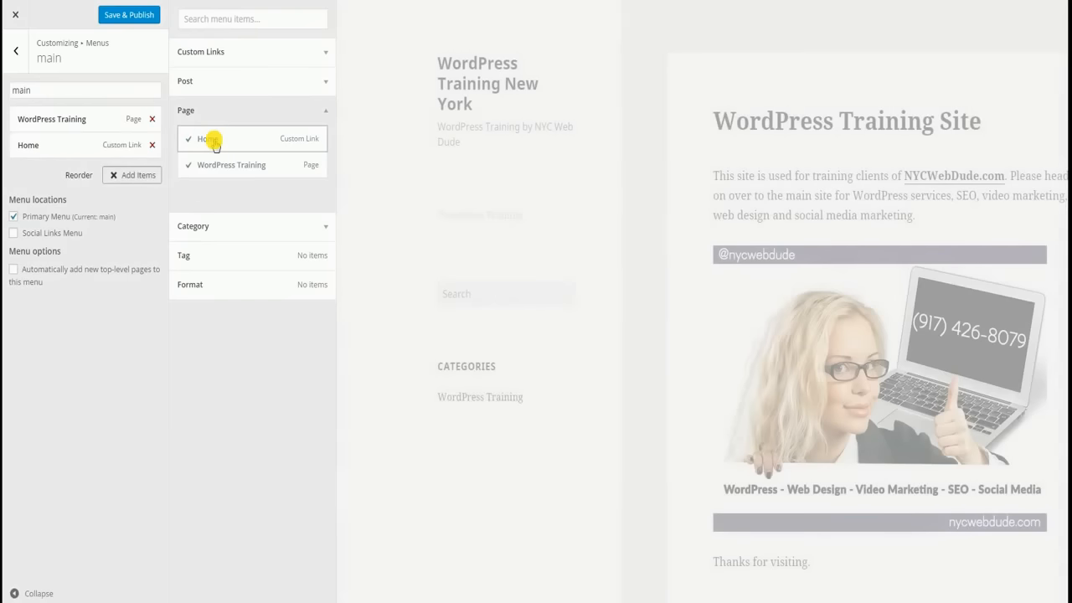
click(325, 51)
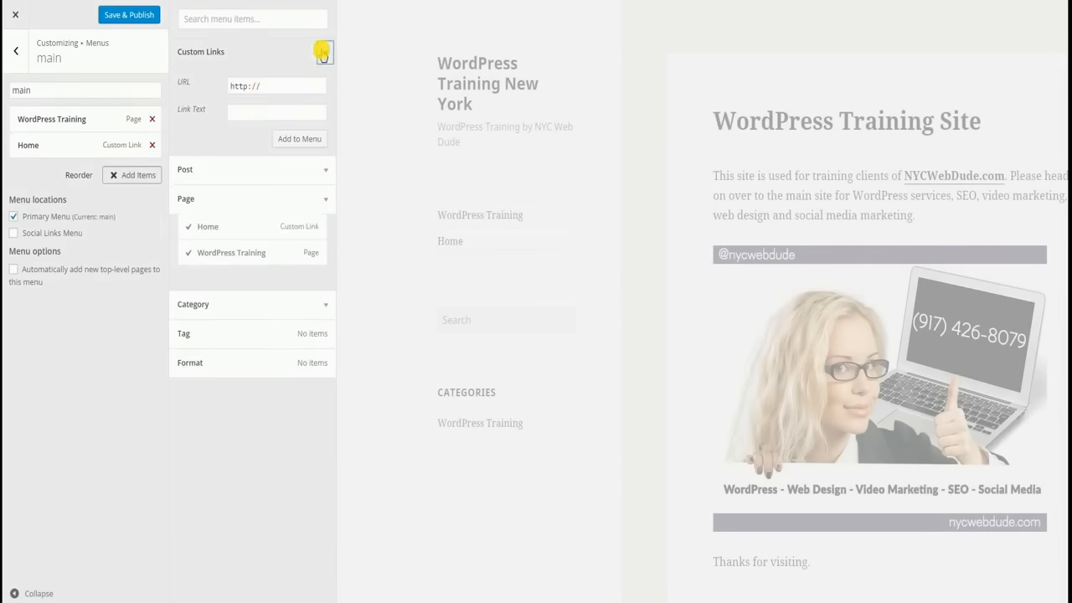
click(268, 85)
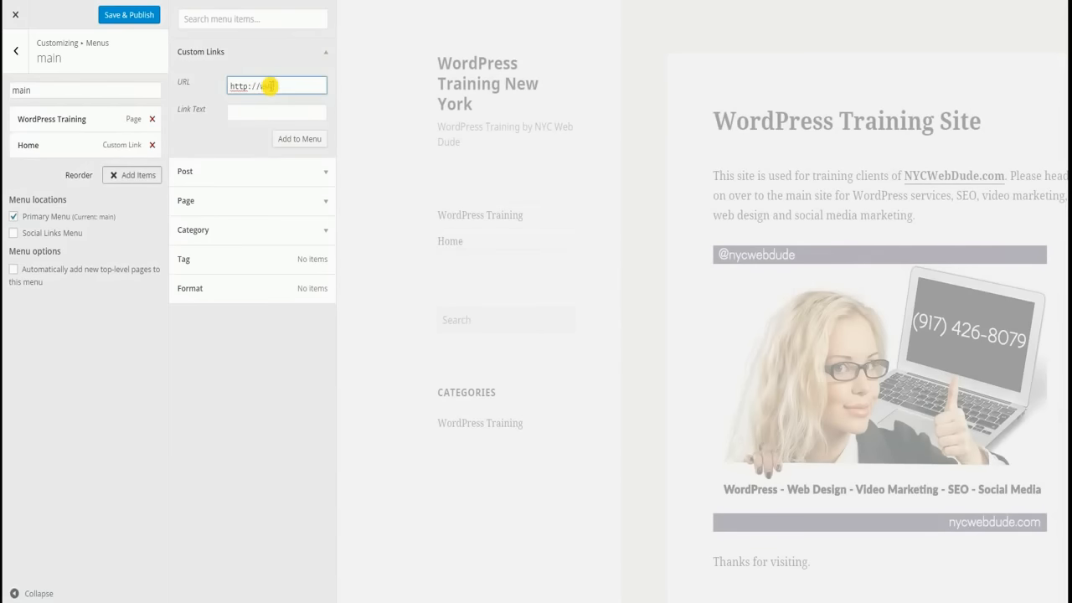
text(nycwebdude.co)
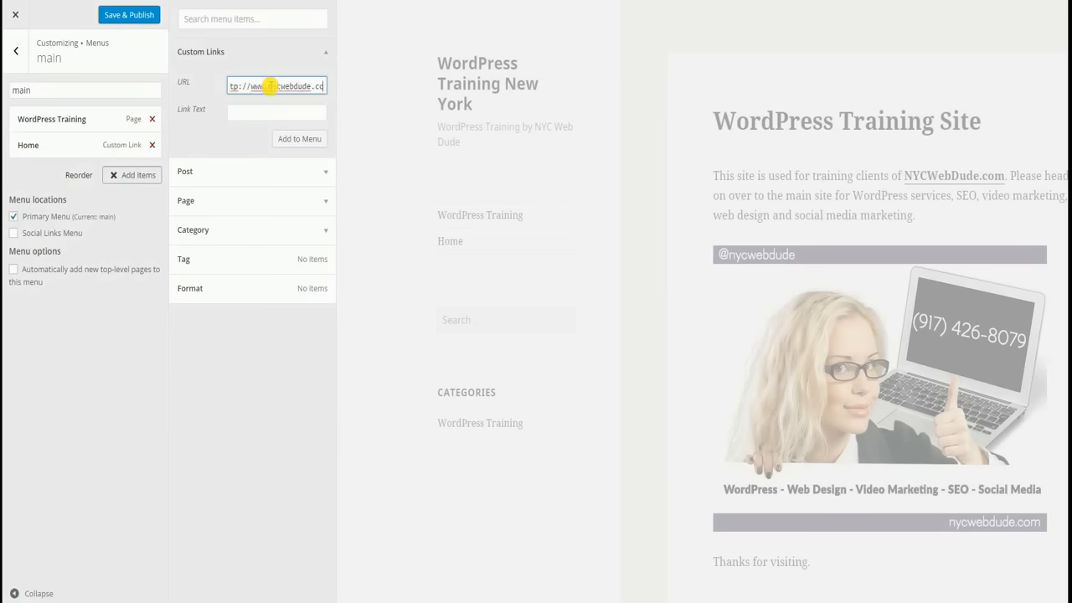
click(276, 112)
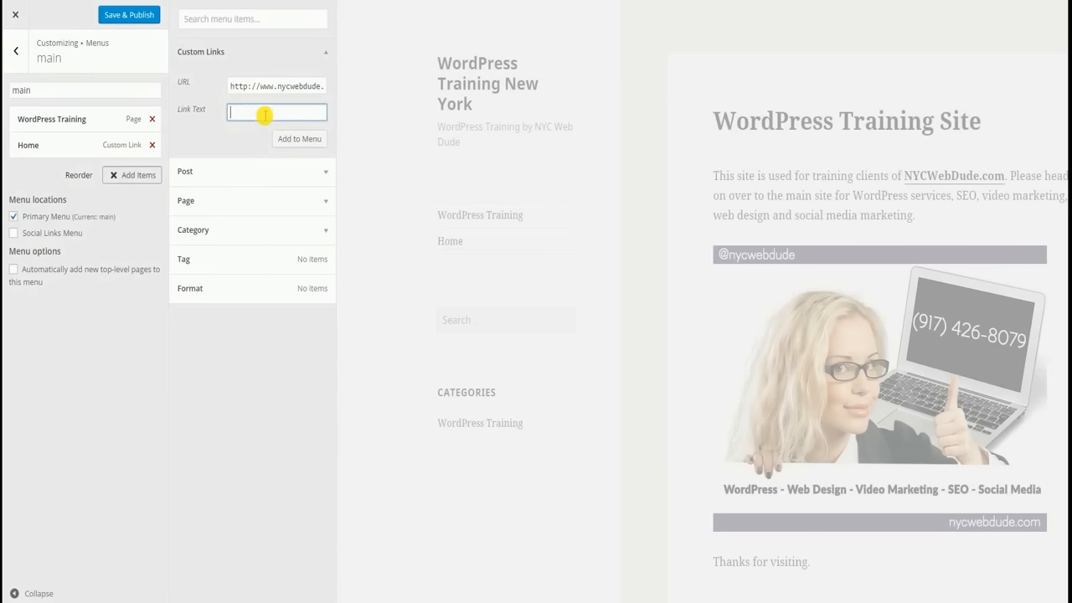
text(Main Site)
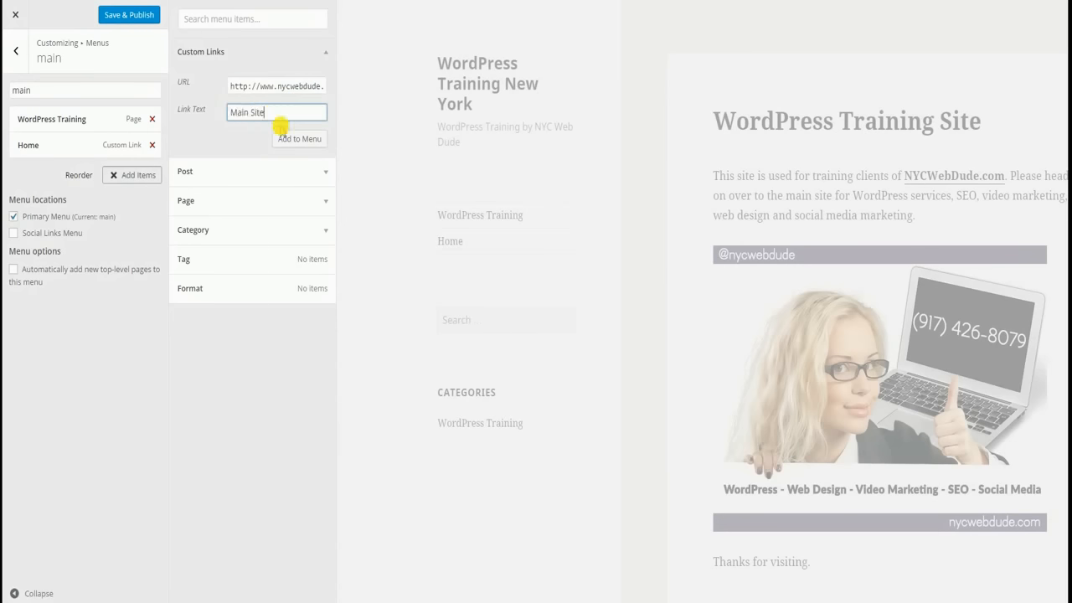
click(298, 137)
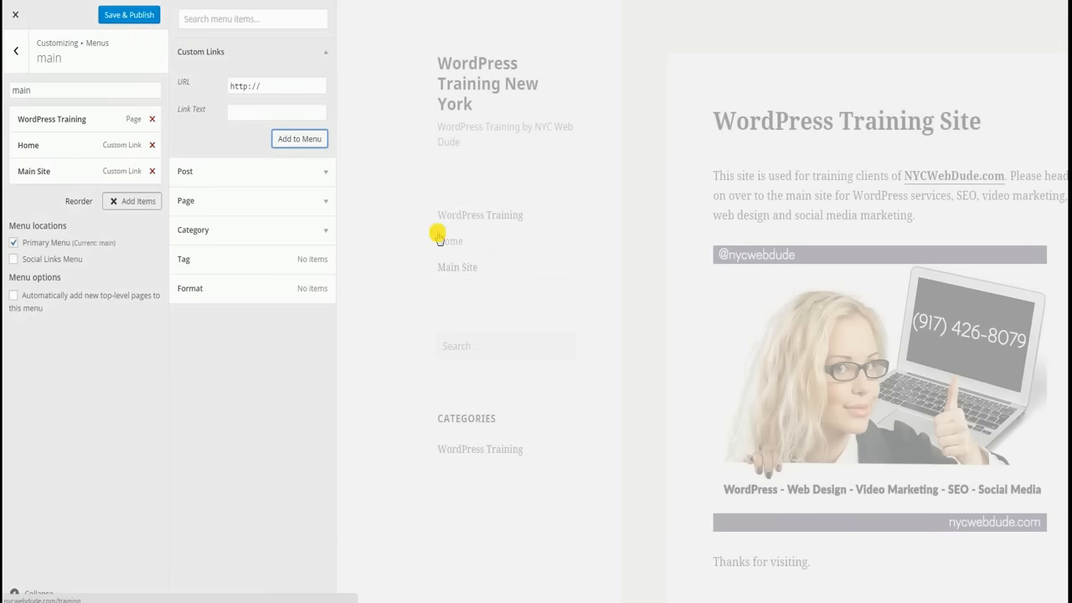
mouse_move(468, 271)
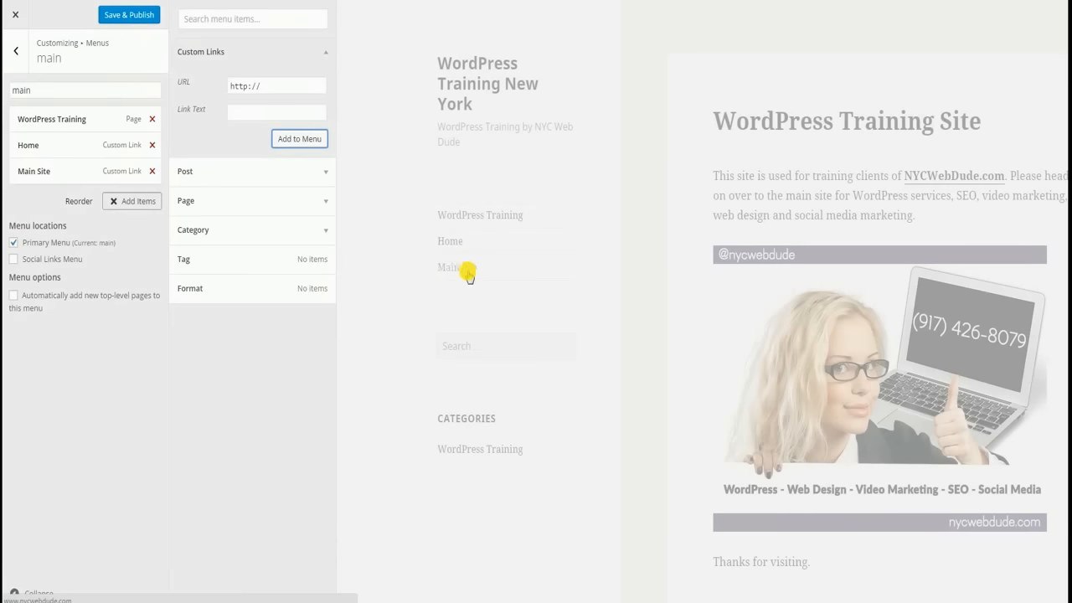
mouse_move(510, 261)
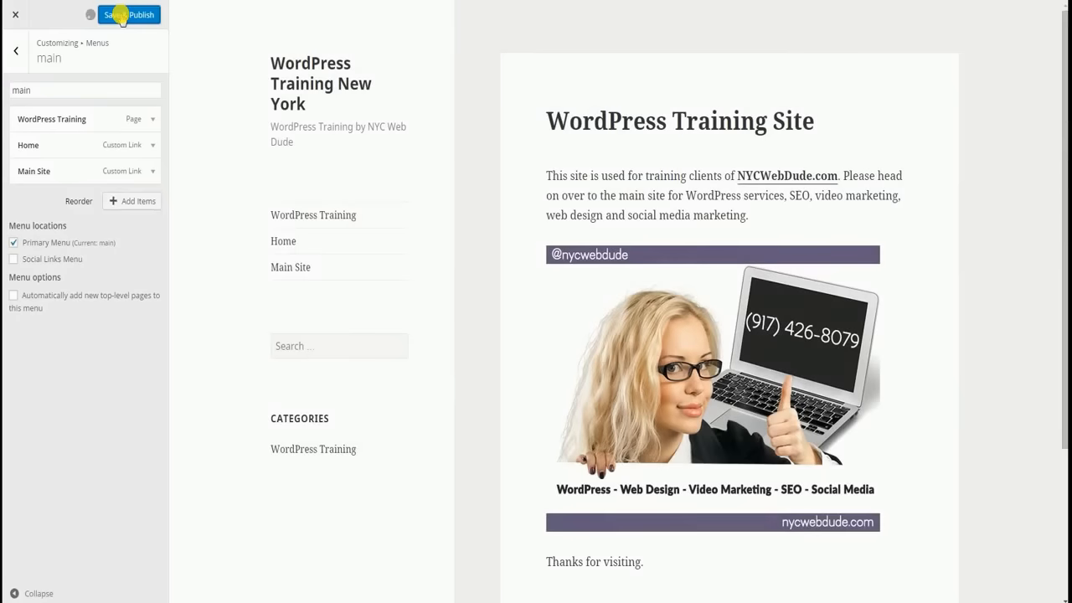
Save & Publish the customizer so the main menu goes live
click(127, 13)
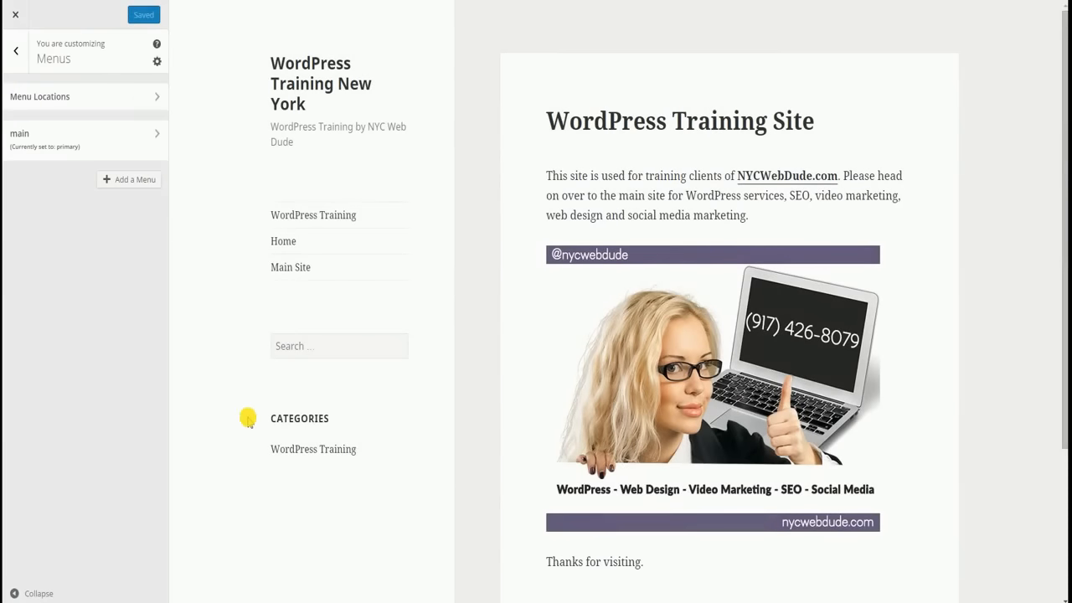
mouse_move(281, 282)
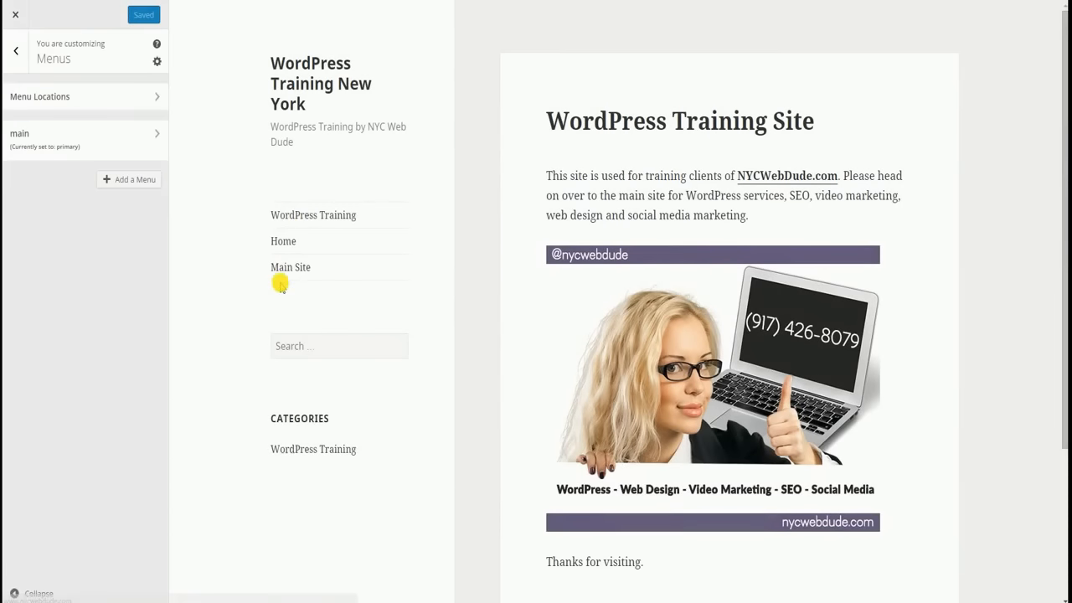
mouse_move(13, 52)
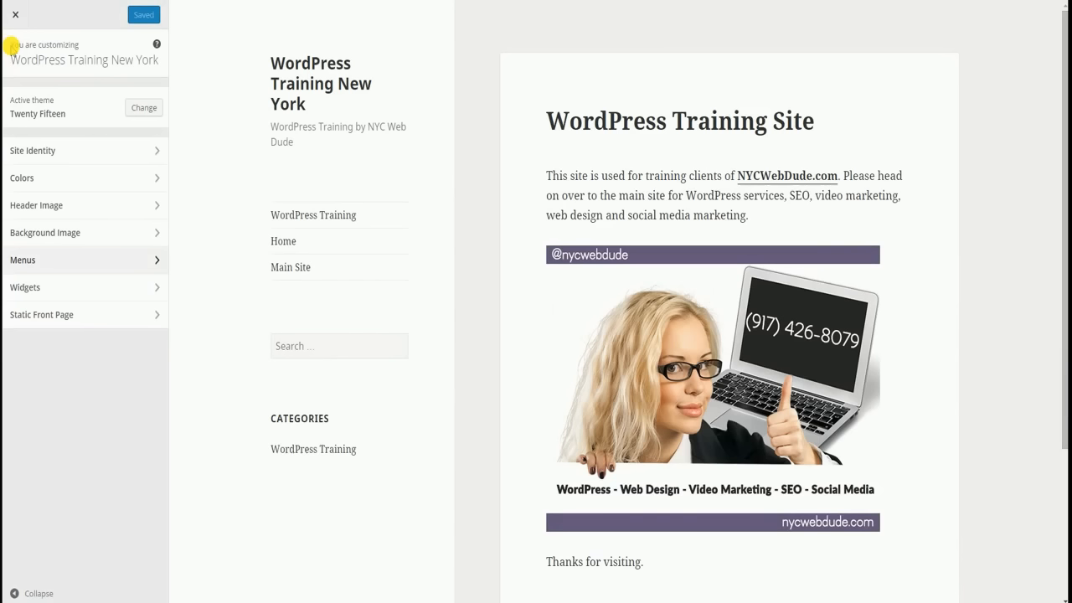
mouse_move(37, 151)
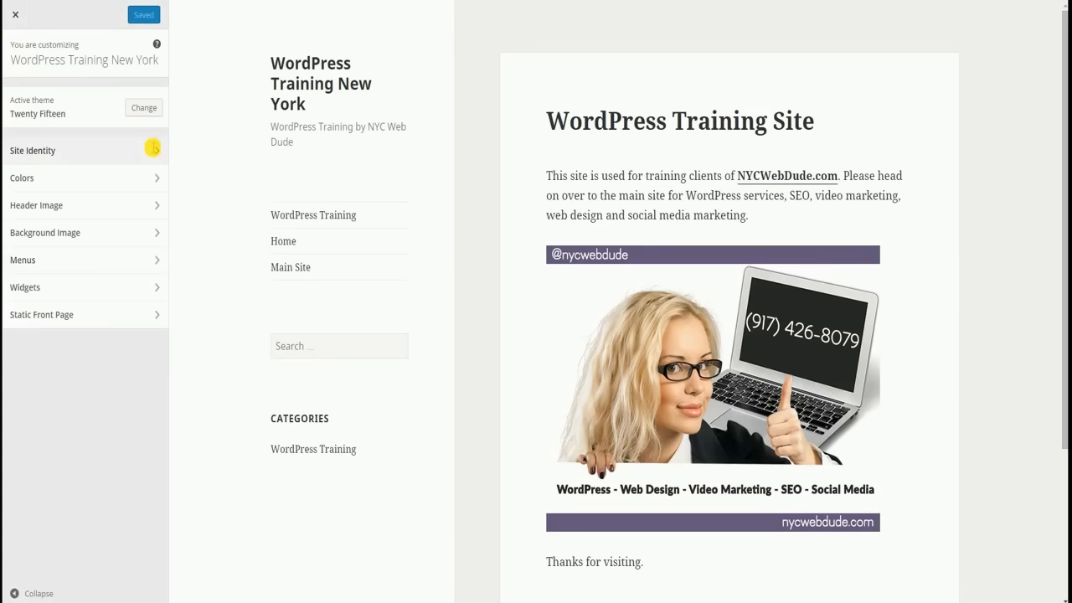
In Site Identity, replace the site icon with the WD shield image and publish the change
click(32, 151)
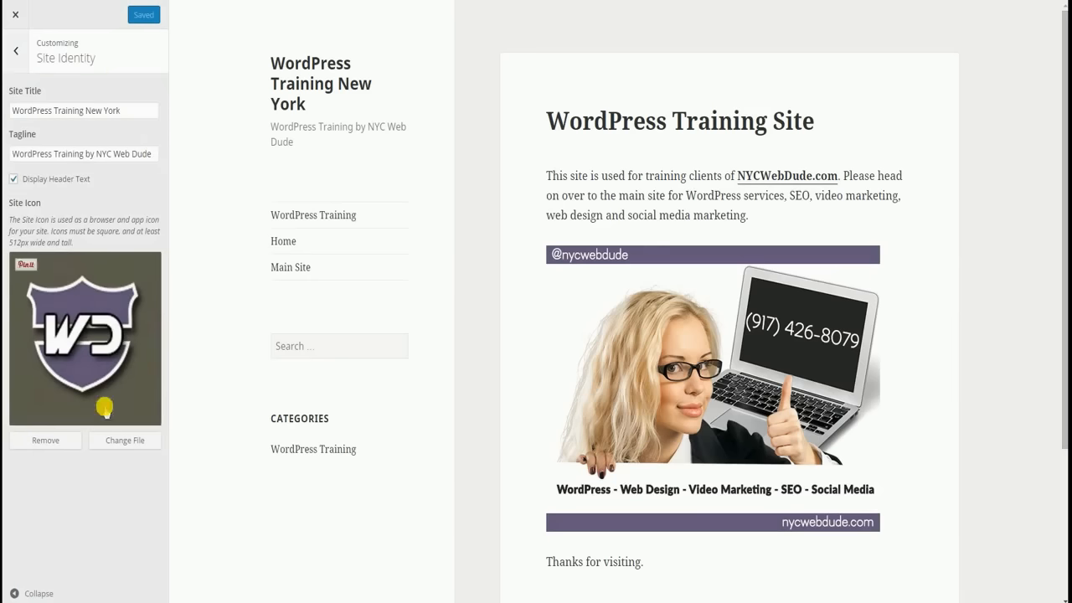
click(45, 439)
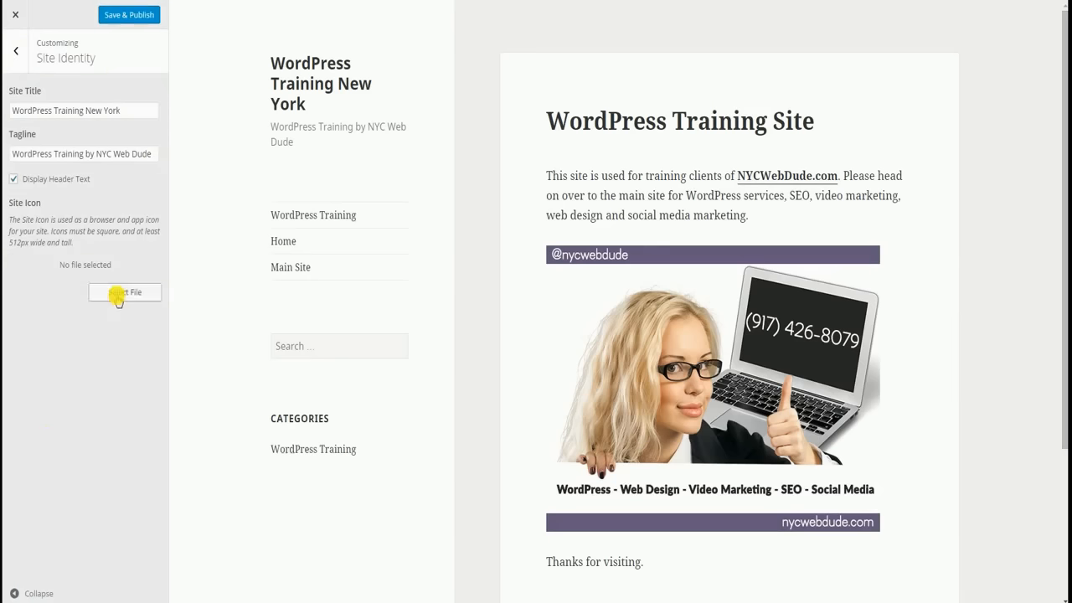
click(124, 291)
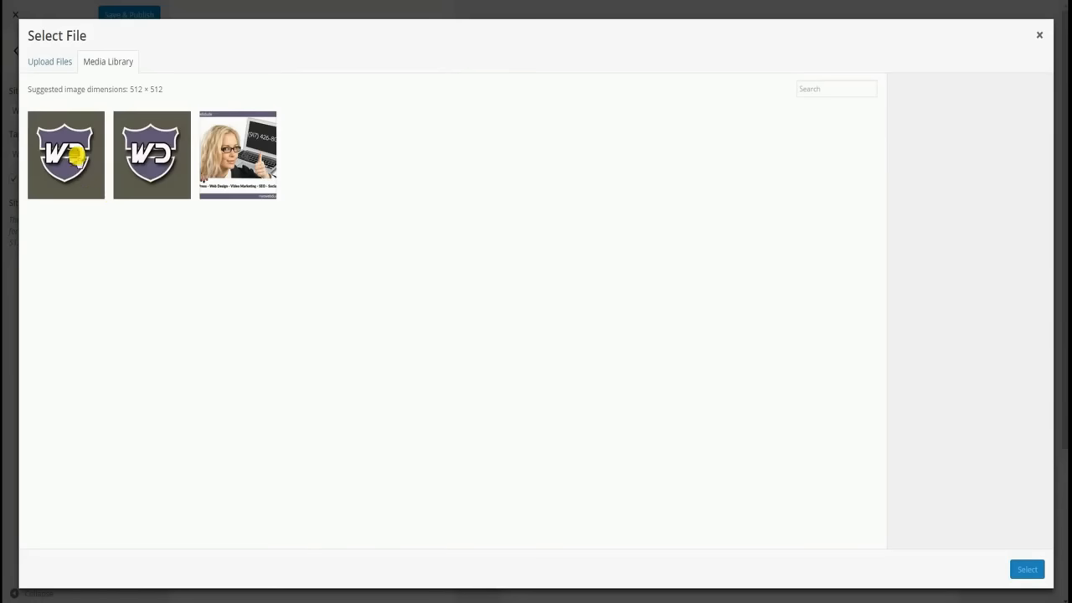
click(67, 155)
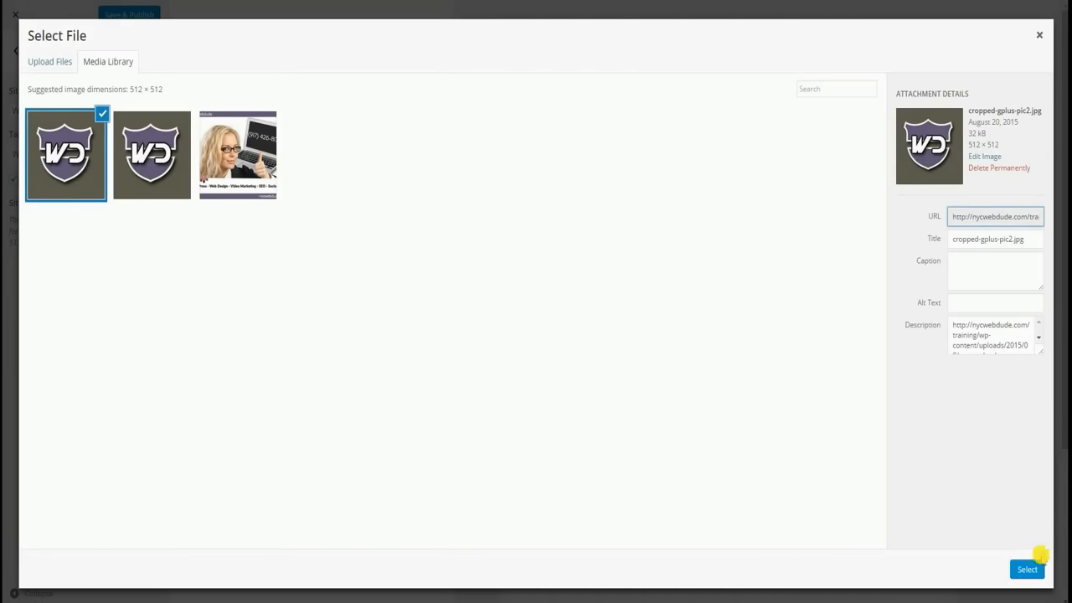
click(1027, 569)
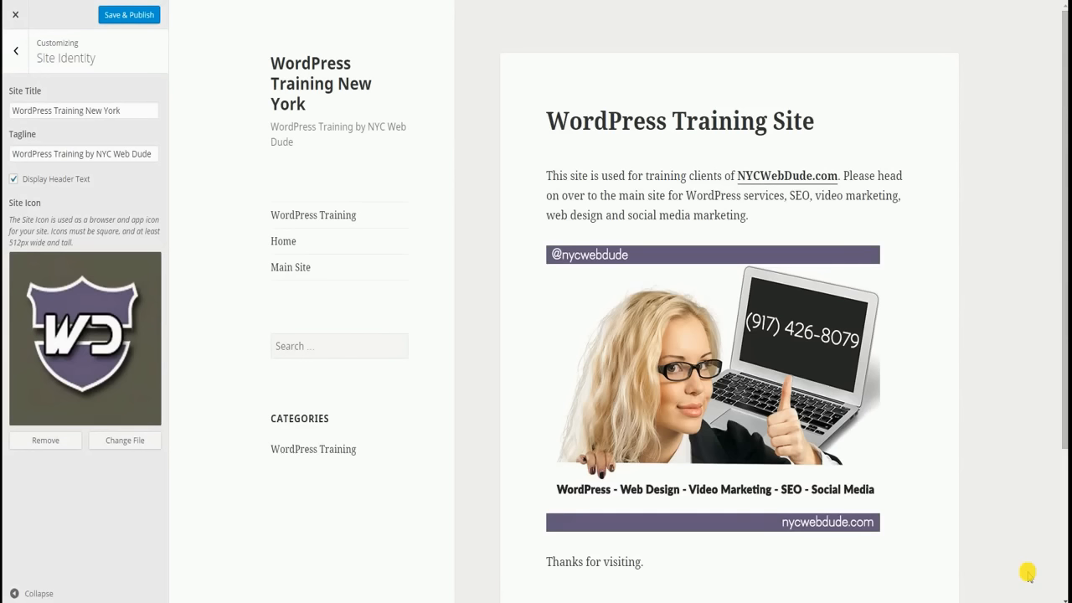
mouse_move(134, 399)
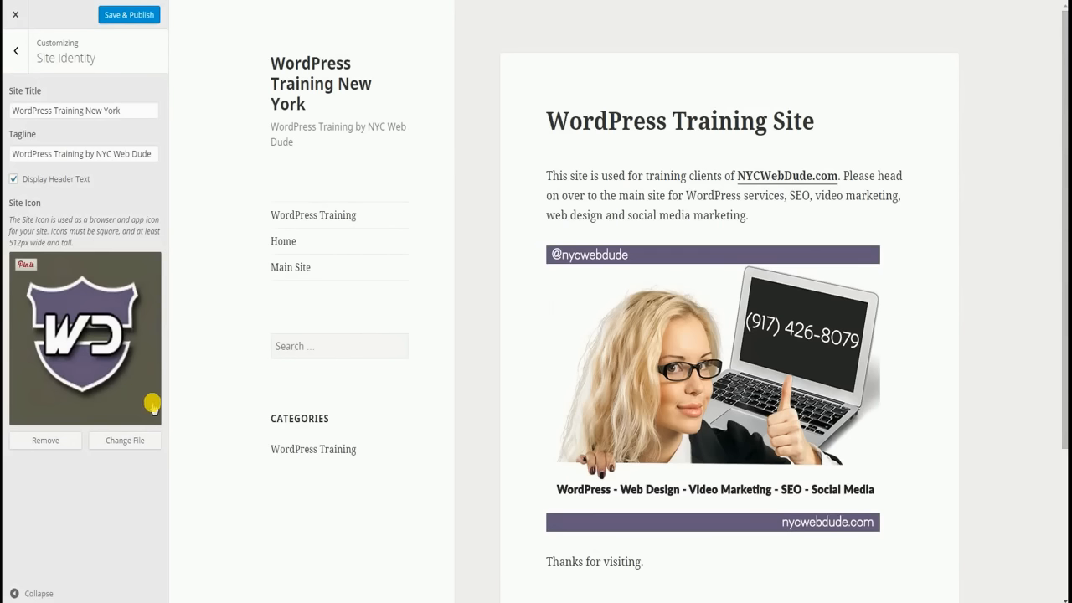
mouse_move(148, 269)
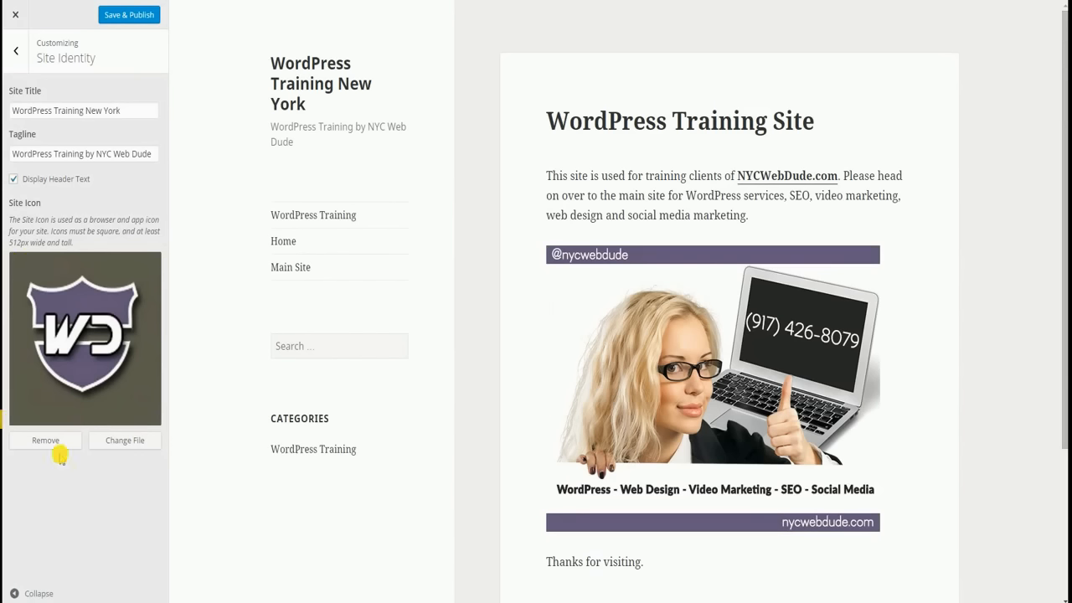
click(128, 14)
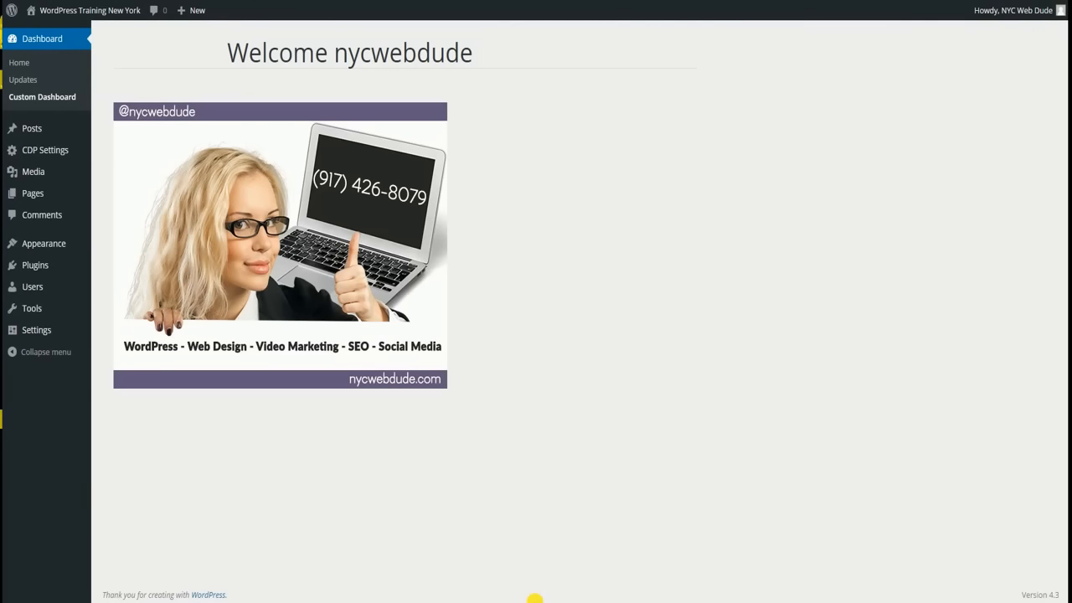
mouse_move(566, 596)
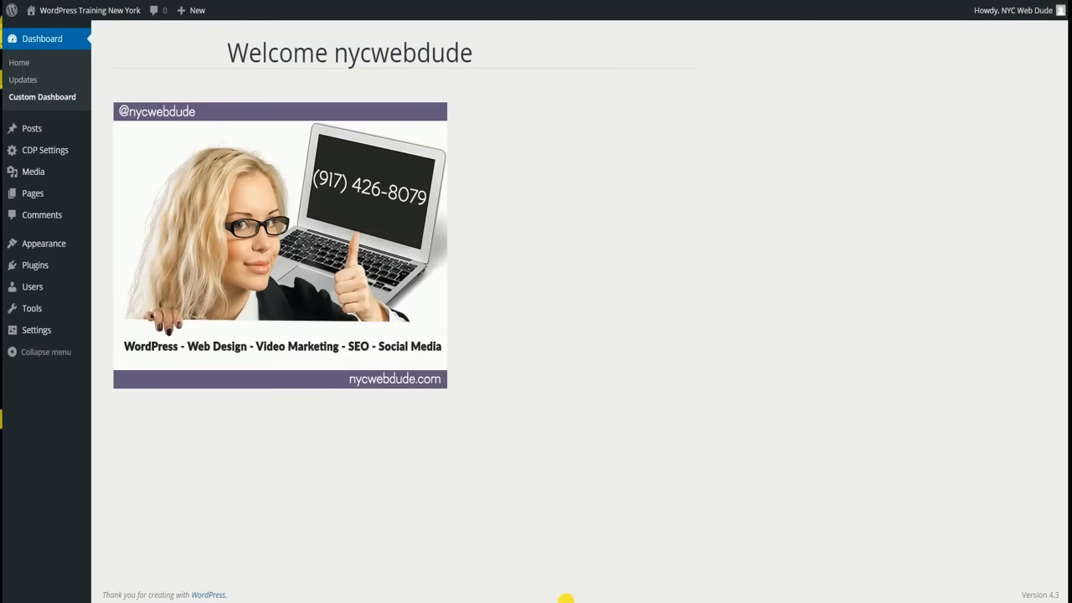
mouse_move(32, 287)
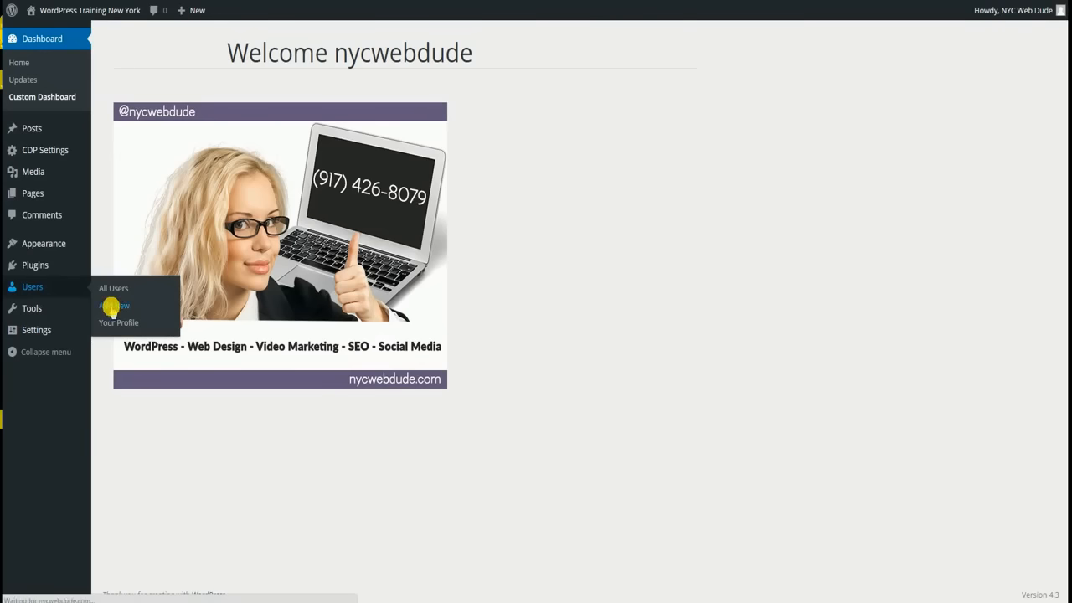
Open Users > Add New and highlight the note about the emailed password reset link
click(115, 304)
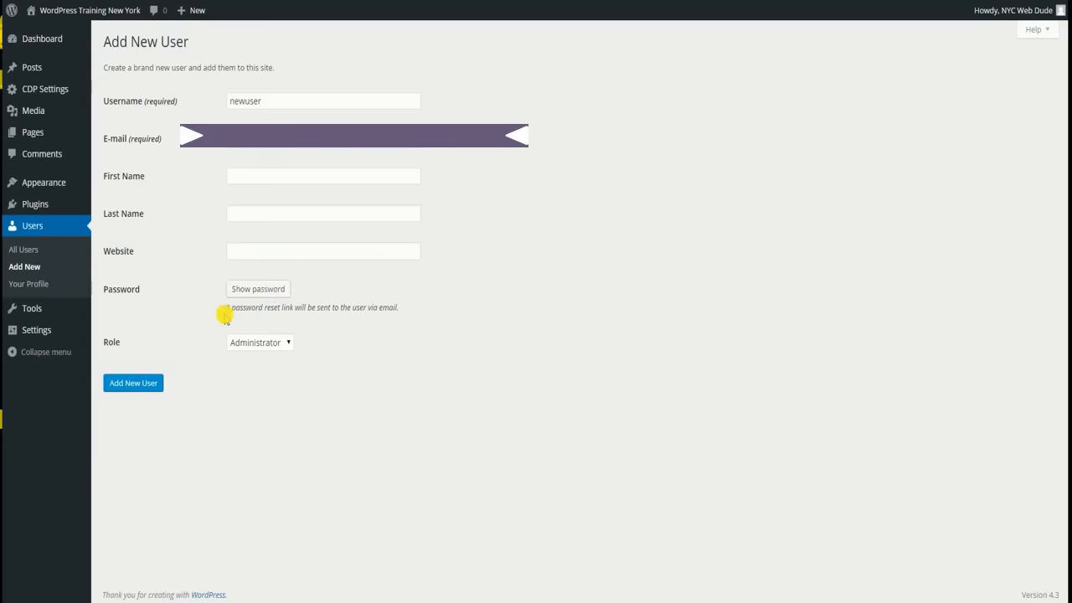
drag(226, 309, 360, 309)
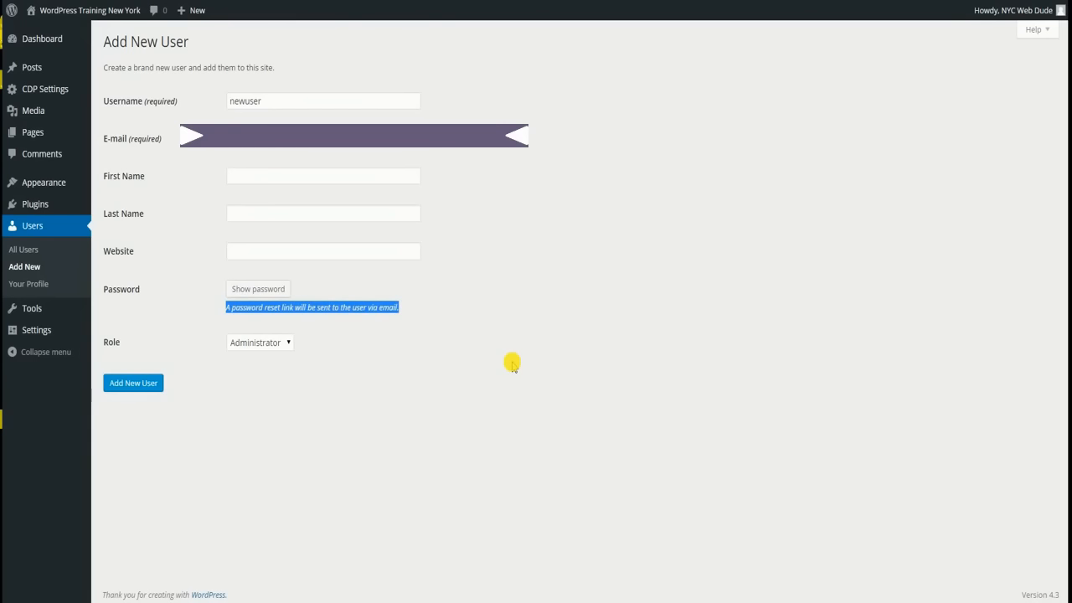
mouse_move(134, 382)
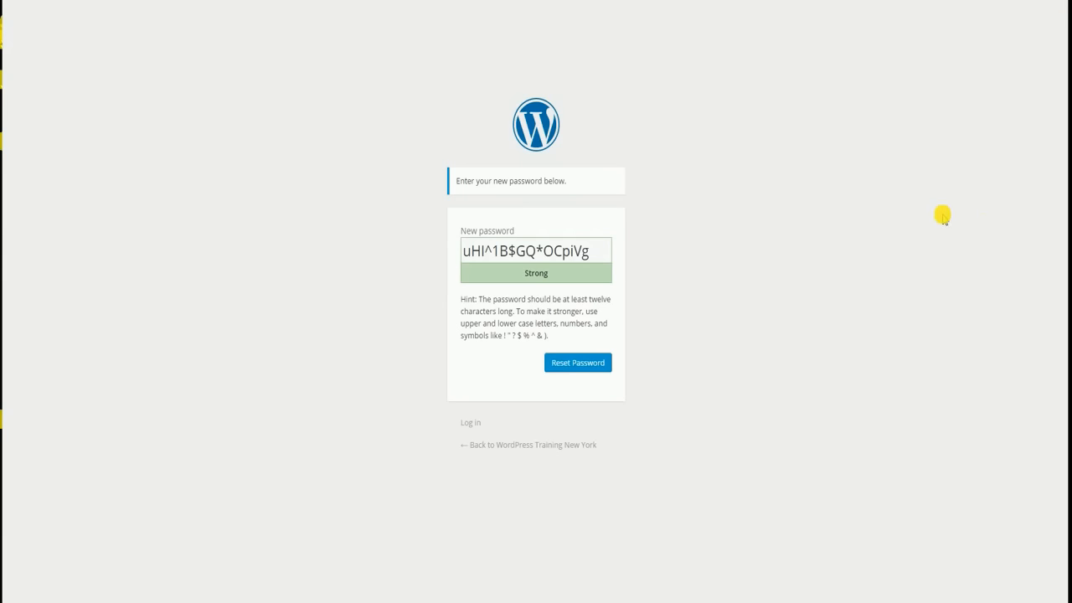
mouse_move(335, 10)
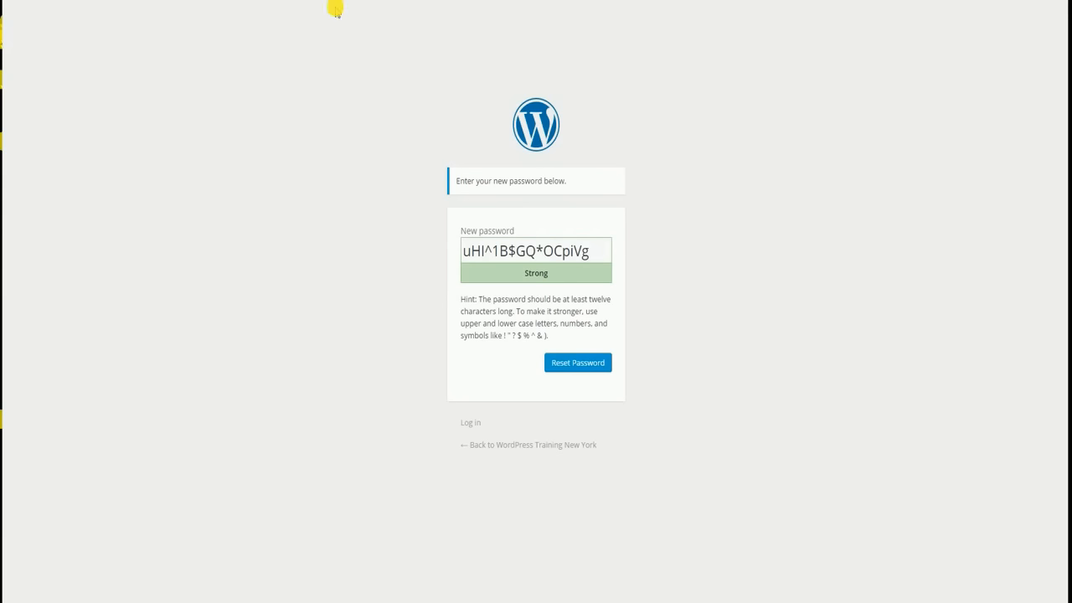
mouse_move(466, 370)
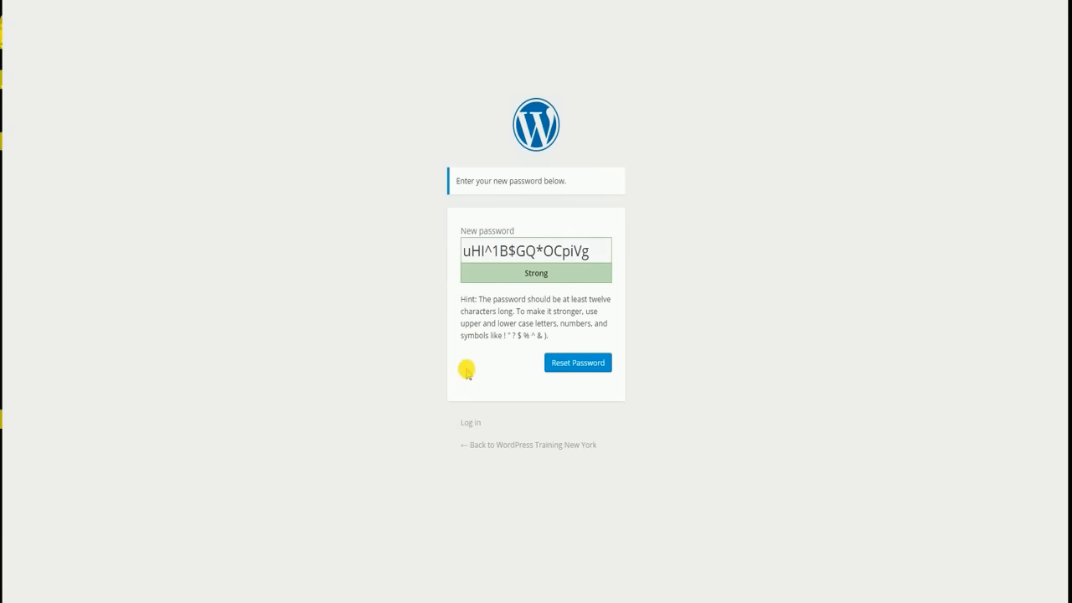
mouse_move(651, 329)
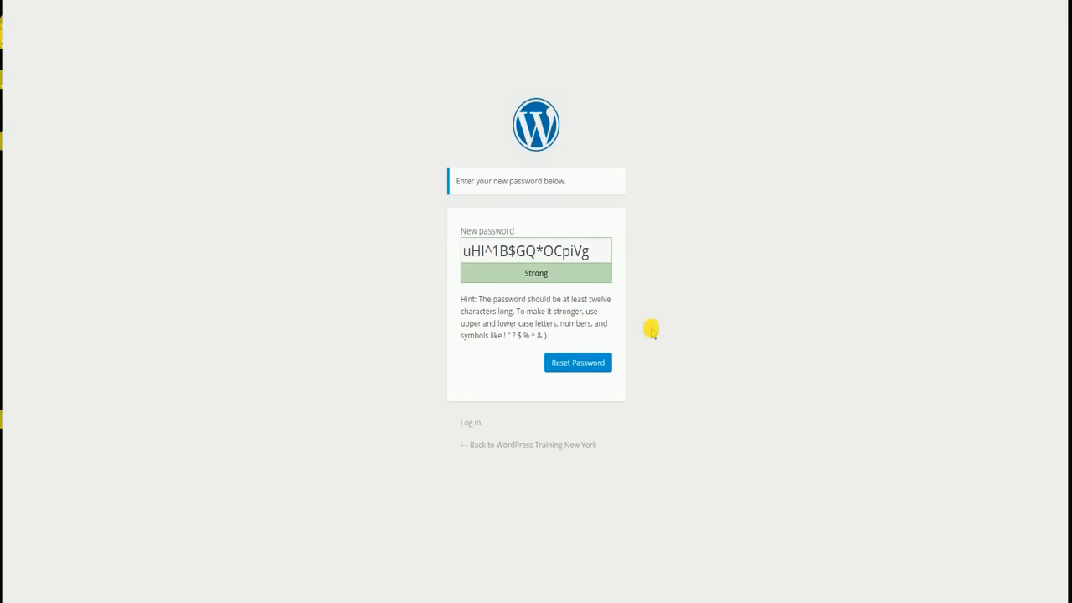
mouse_move(583, 395)
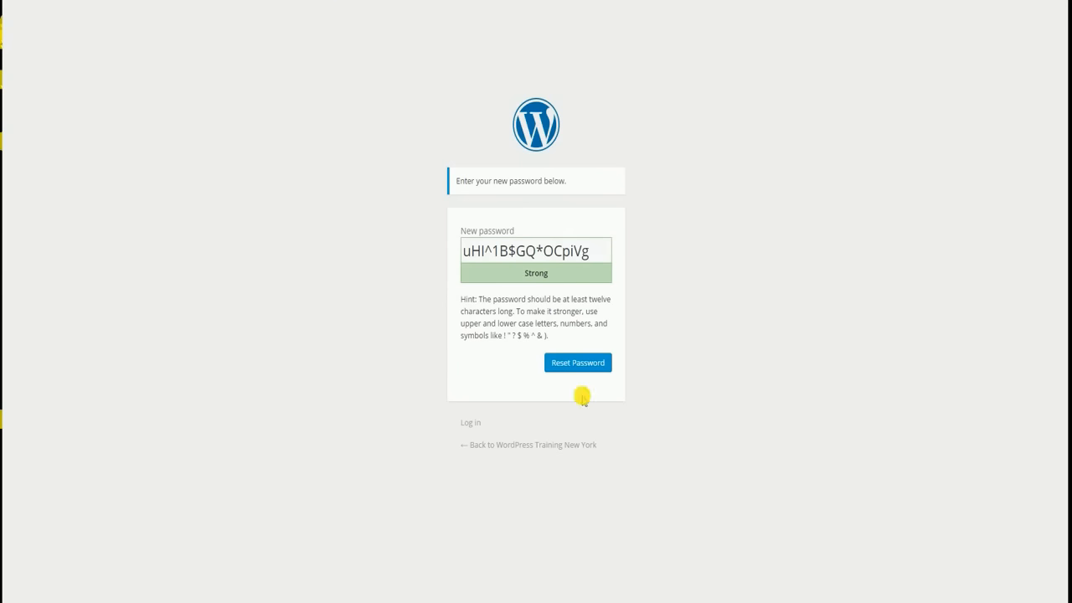
mouse_move(389, 255)
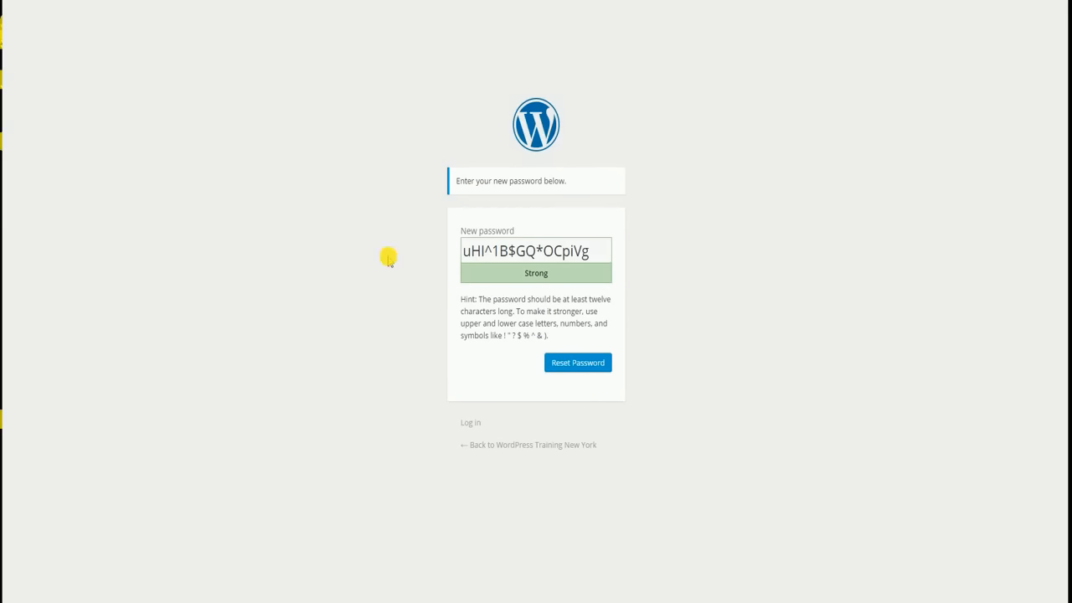
mouse_move(371, 255)
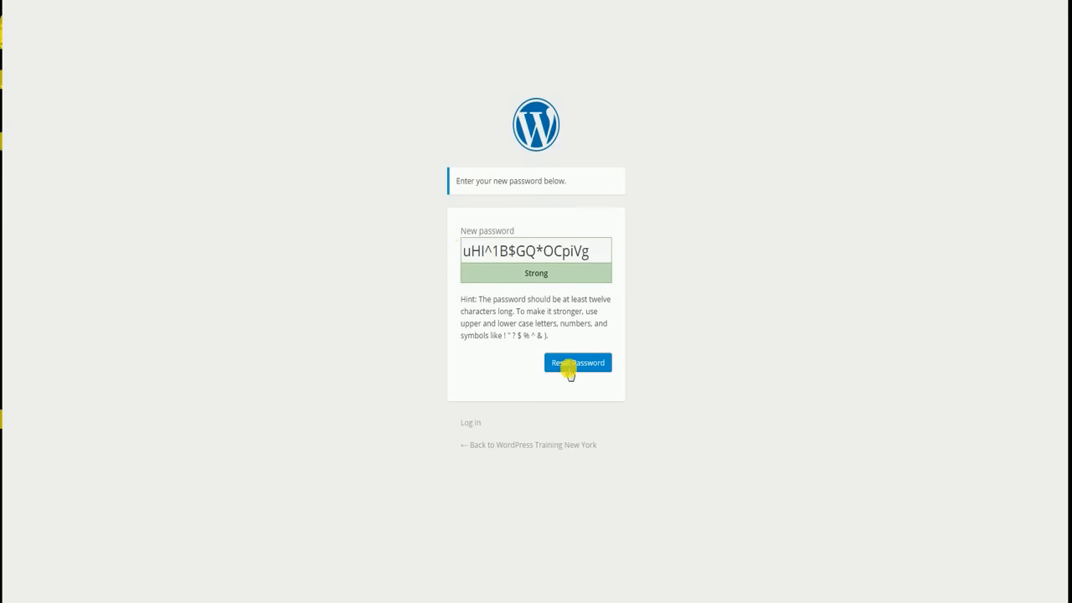
mouse_move(449, 300)
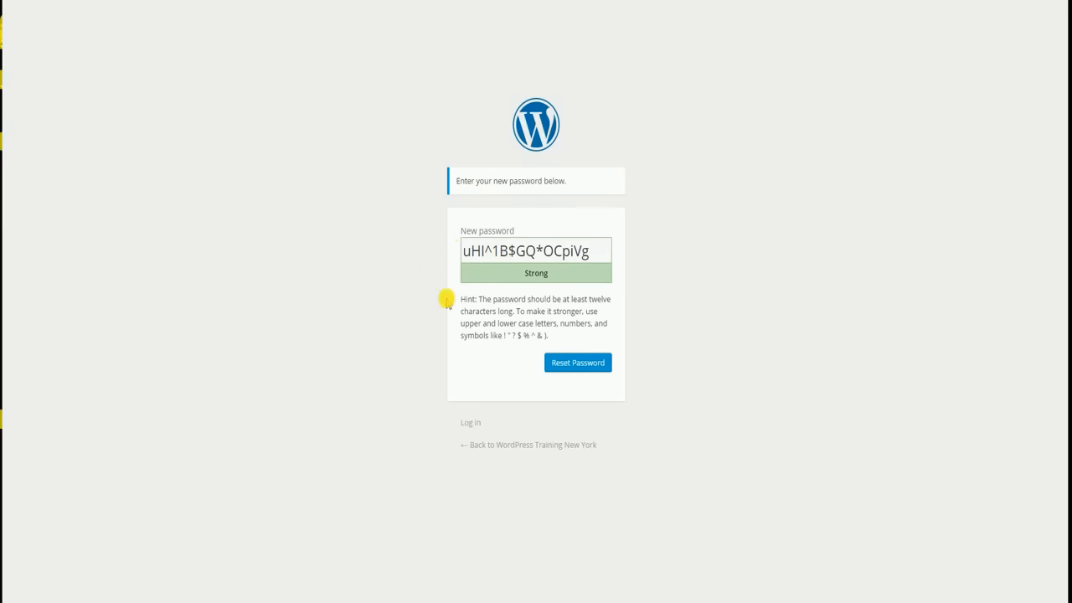
Accept the generated strong password with Reset Password
click(577, 362)
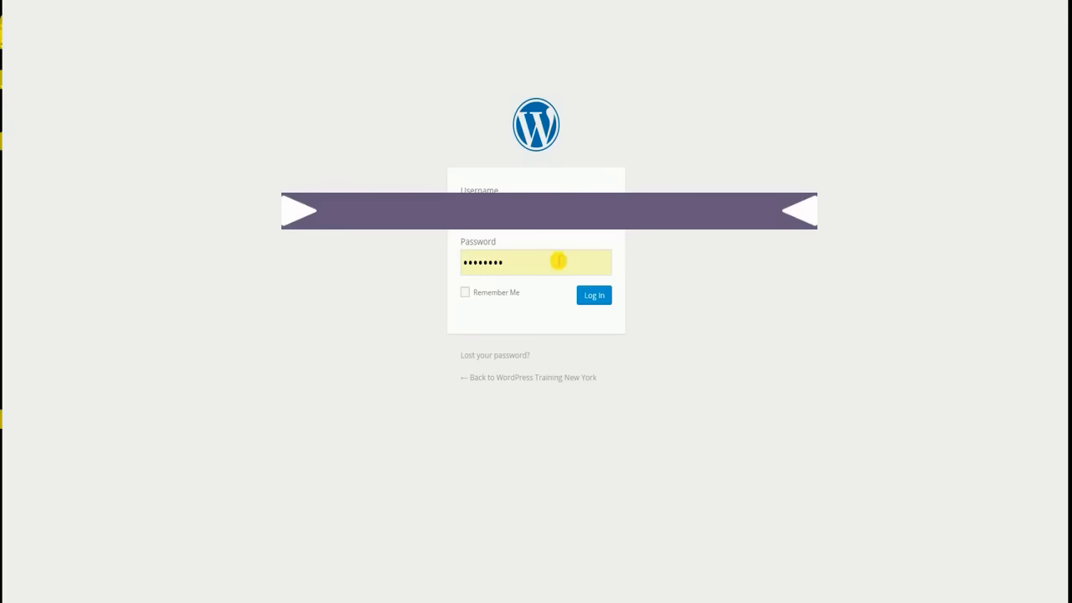
mouse_move(389, 154)
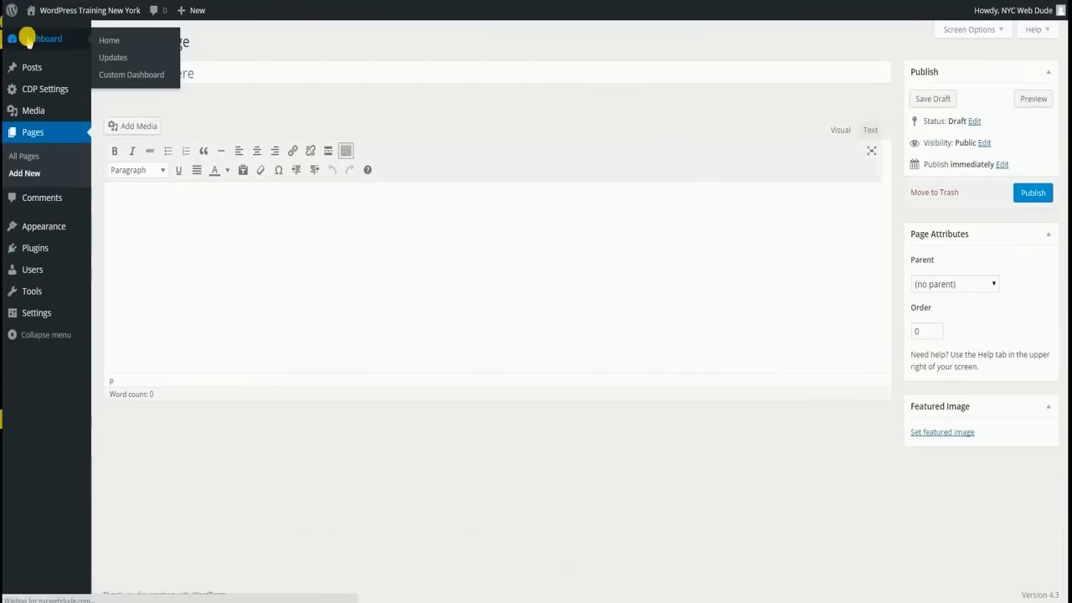
Return to the dashboard welcome screen via Dashboard > Home
click(130, 74)
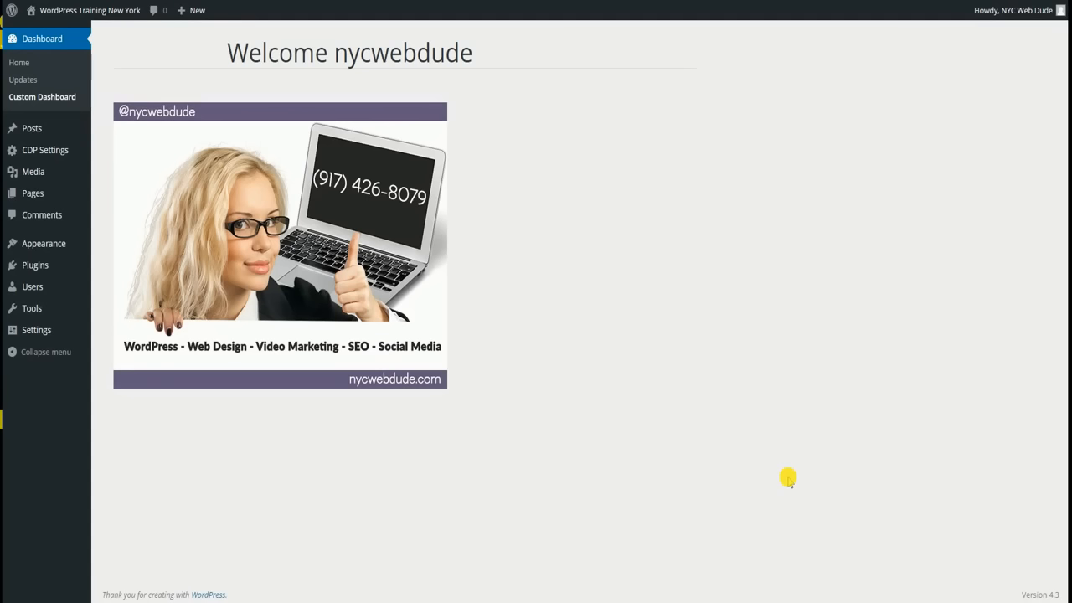
mouse_move(799, 463)
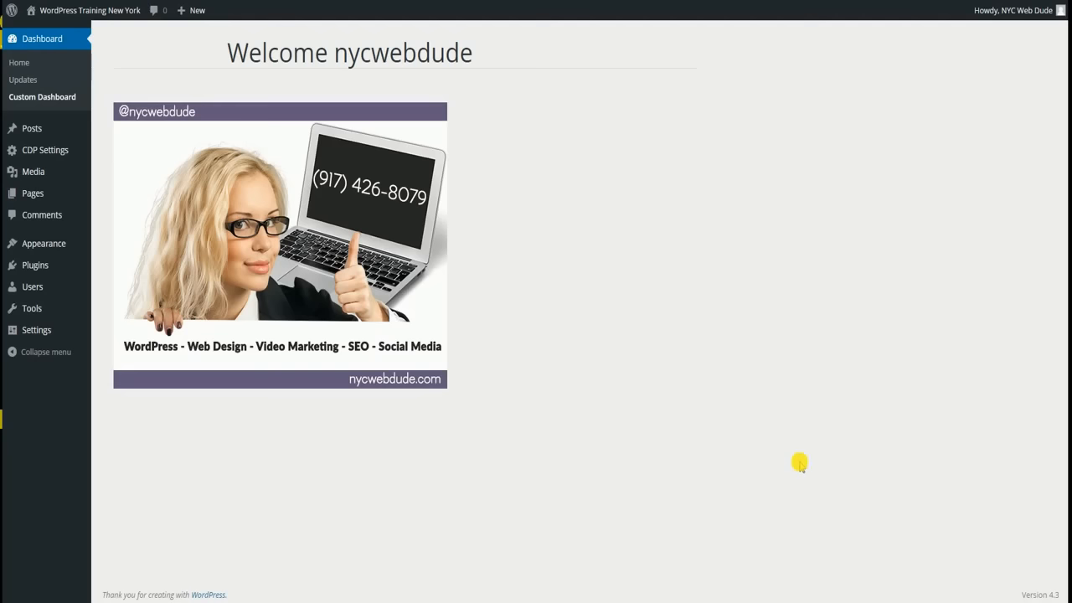
mouse_move(42, 214)
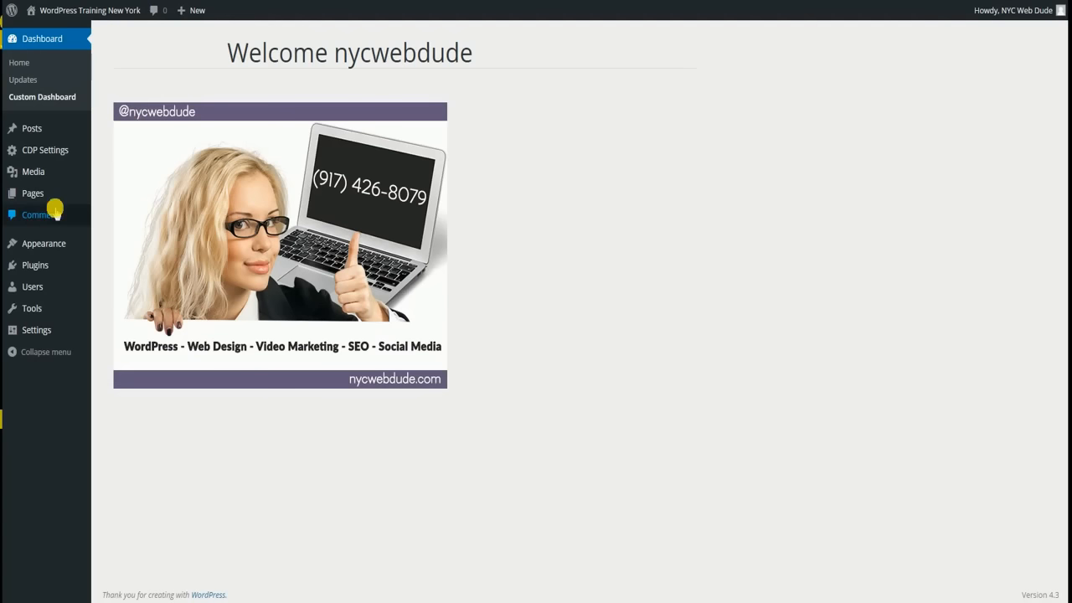
mouse_move(33, 192)
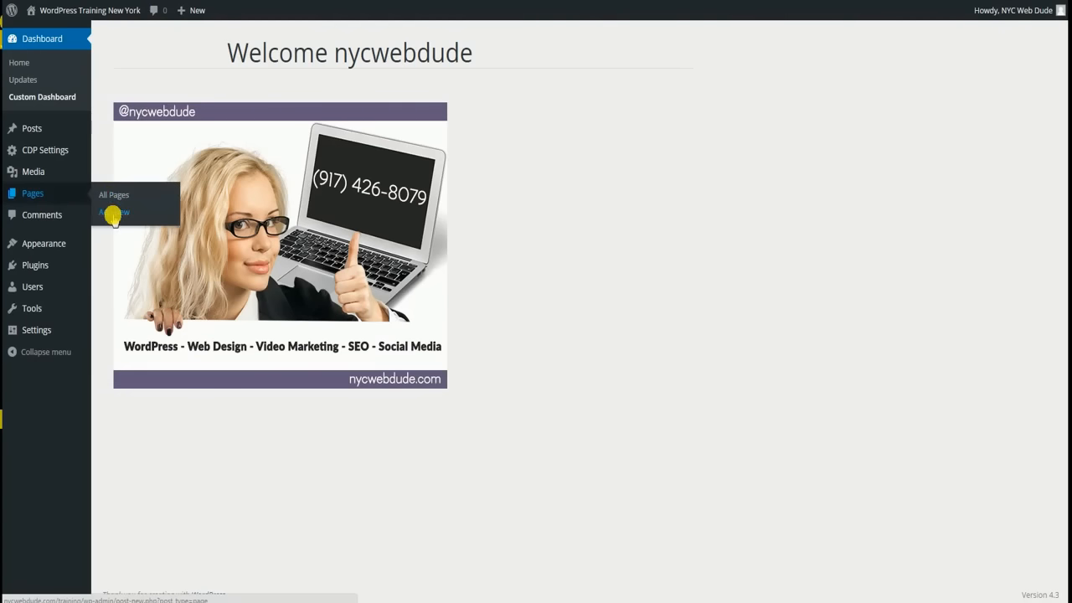
Start a page titled 'Test', show Discussion via Screen Options and turn off Allow comments
click(114, 211)
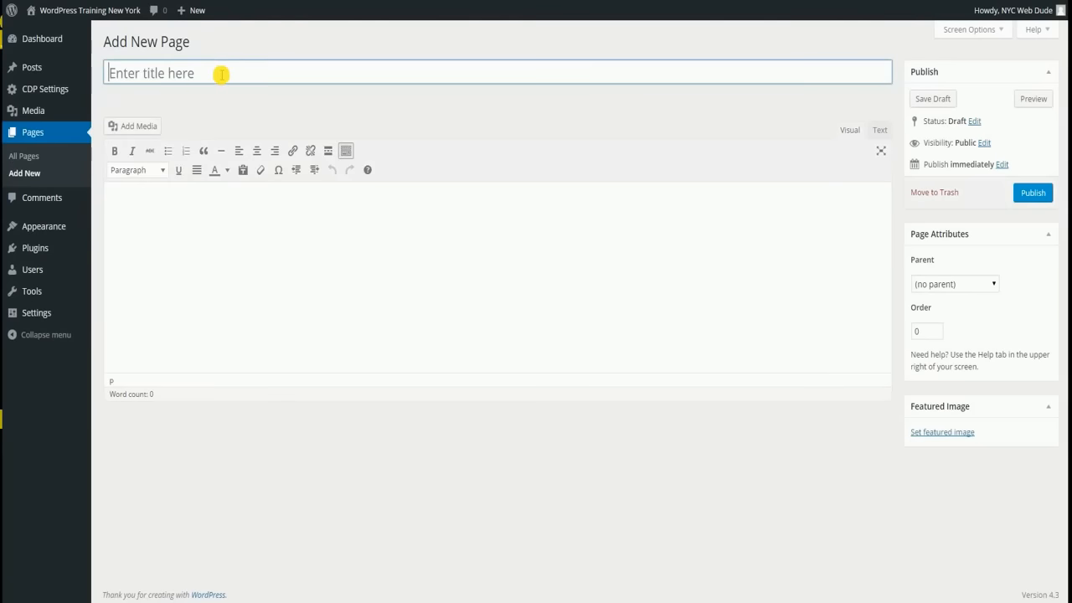
text(Test Page)
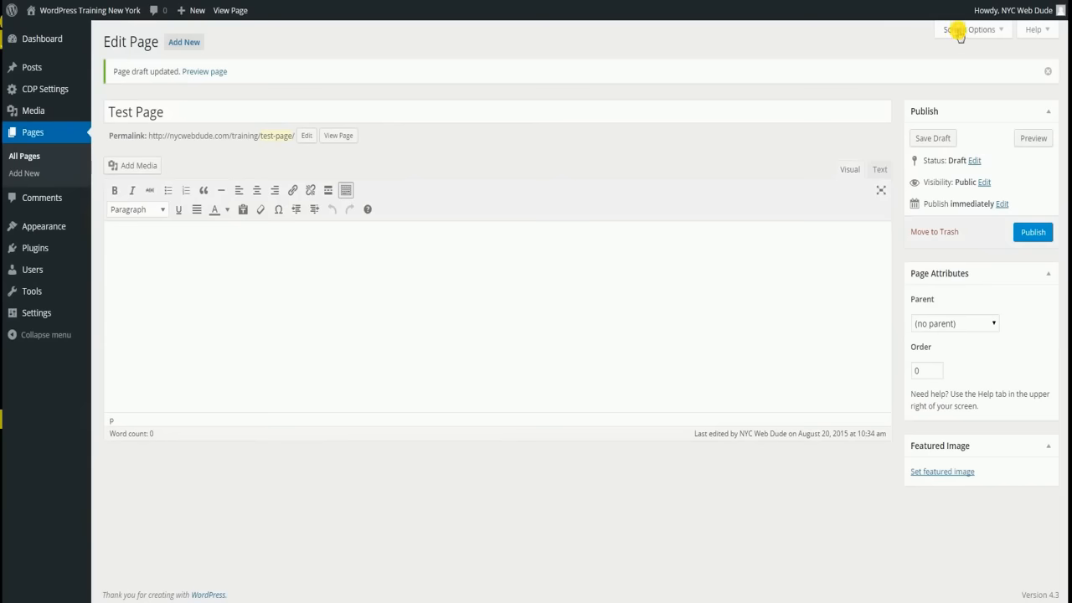
click(971, 30)
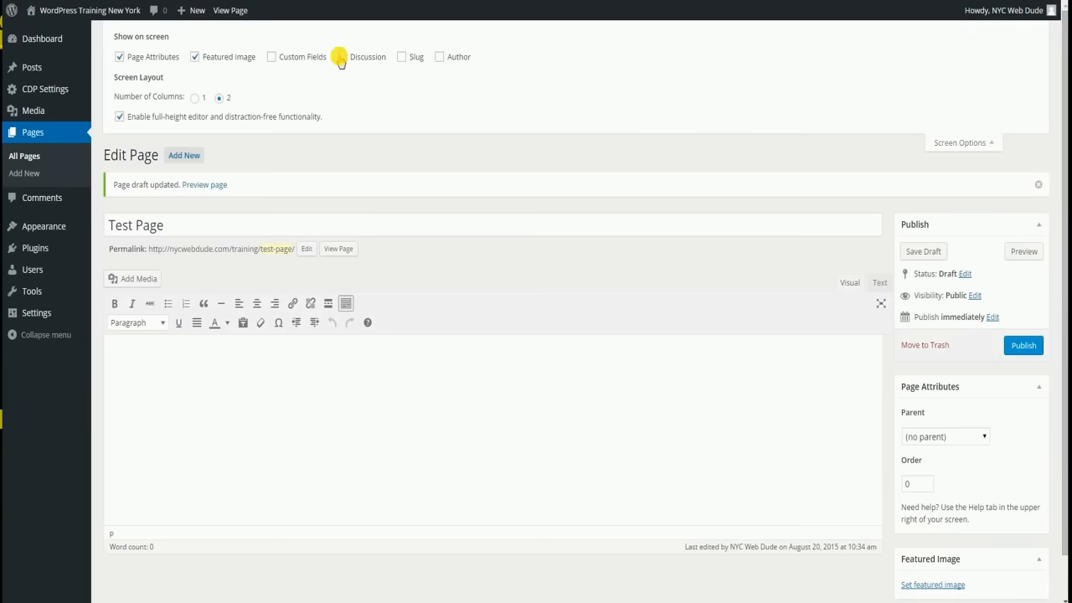
click(342, 57)
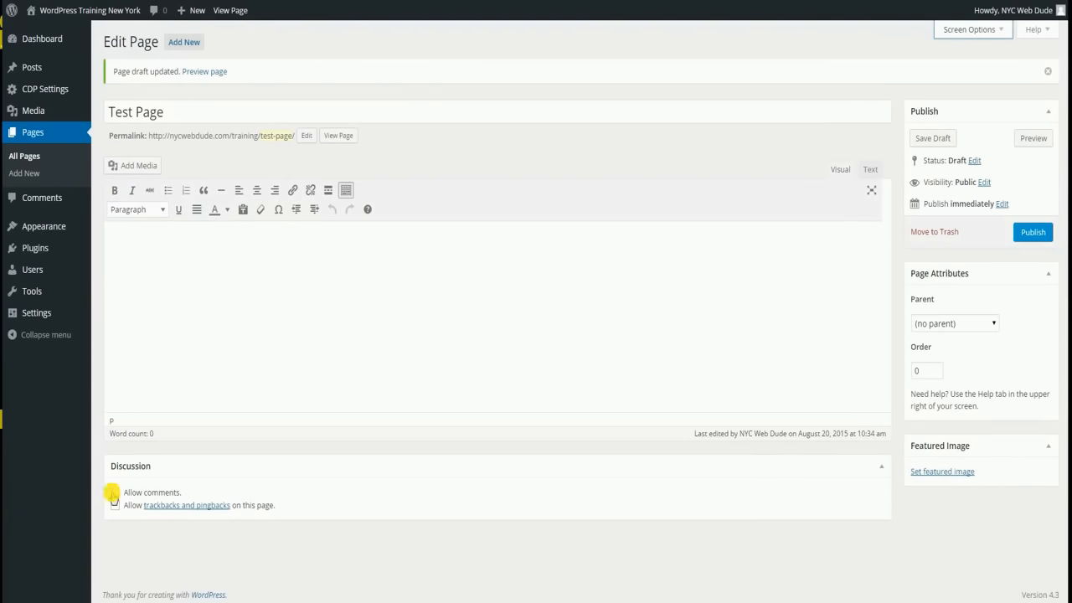
click(114, 493)
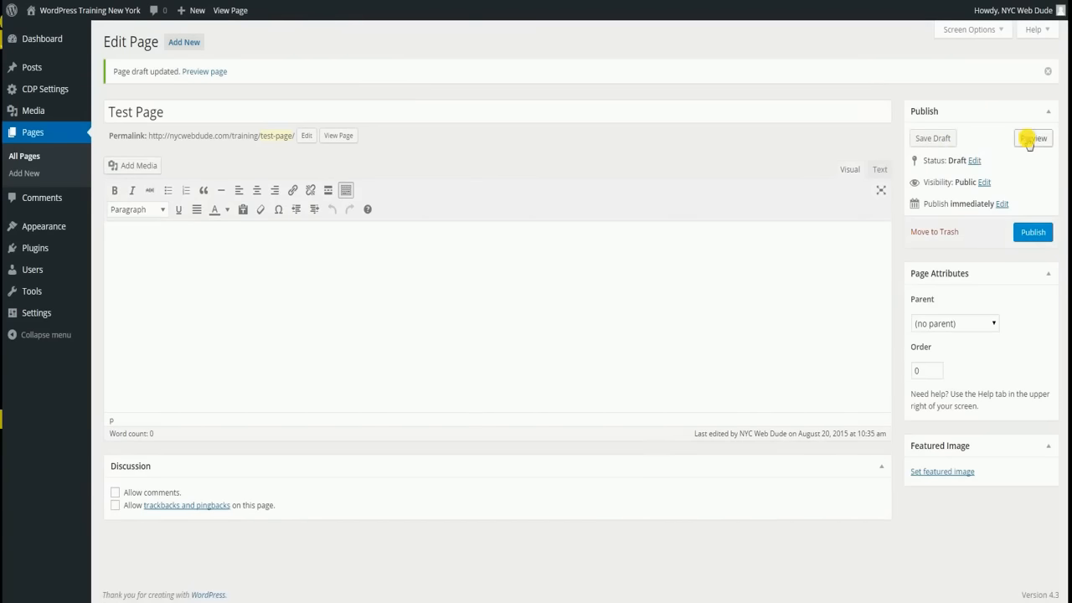
Leave the page editor for the dashboard welcome screen
click(1032, 137)
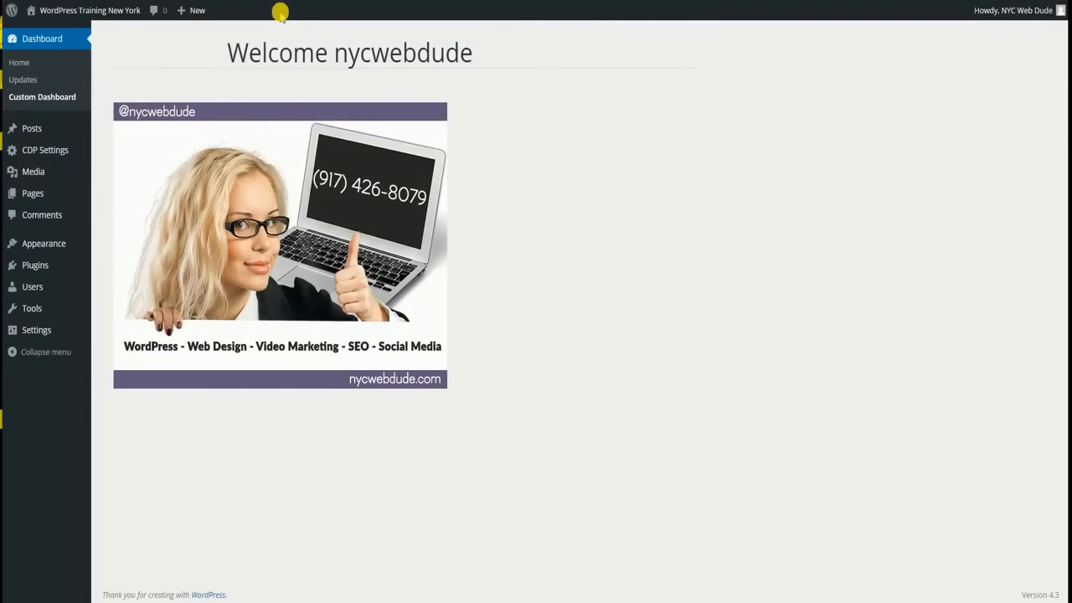
mouse_move(784, 177)
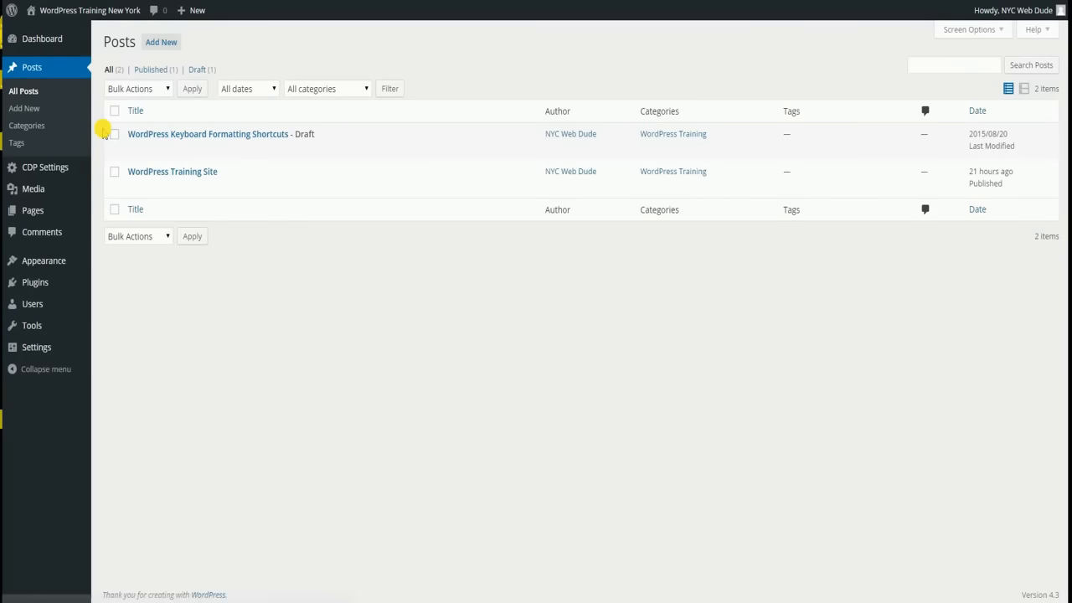
In the Keyboard Formatting Shortcuts draft, add a bulleted list (item one, item two) and a numbered list (items one to three)
click(207, 134)
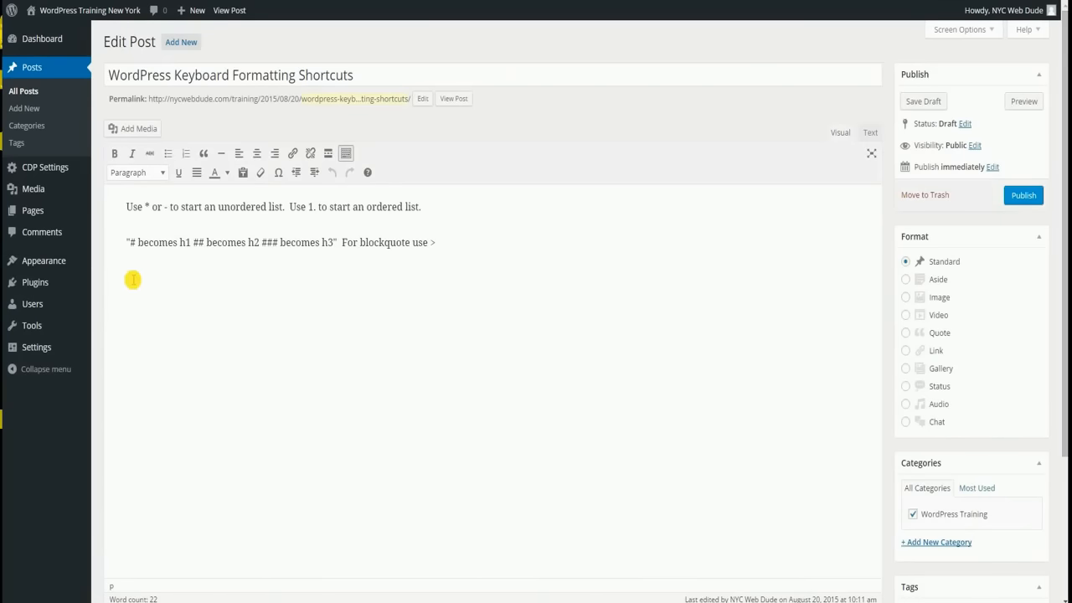
mouse_move(138, 282)
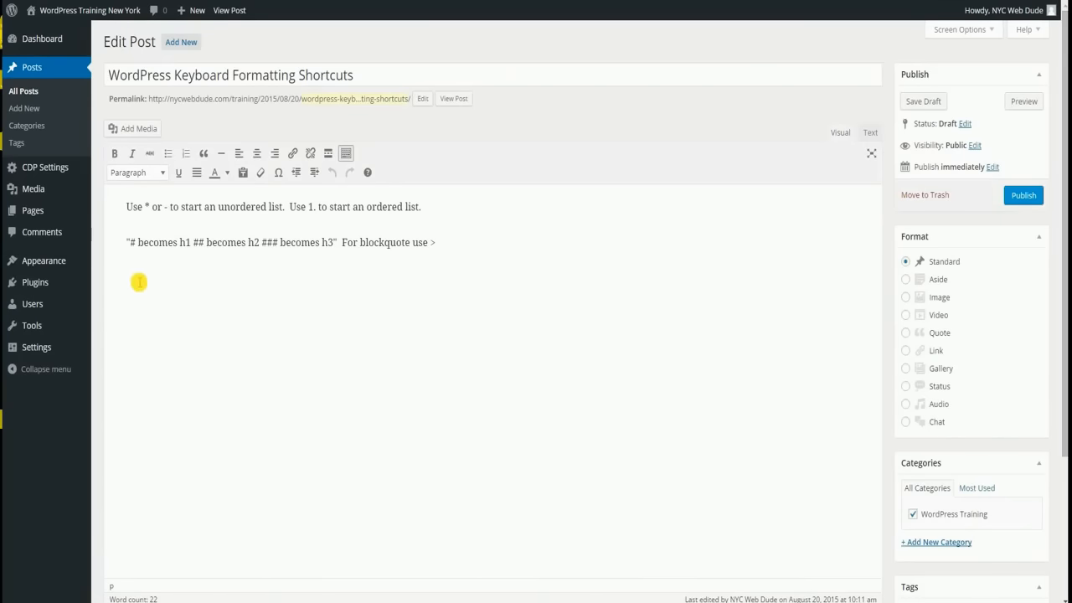
mouse_move(214, 305)
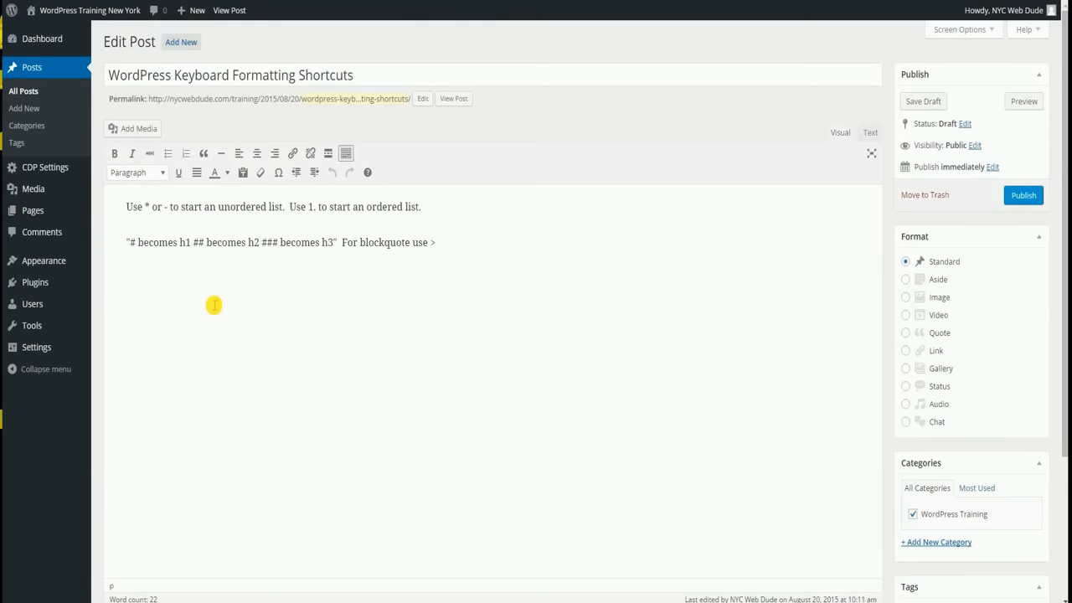
mouse_move(185, 264)
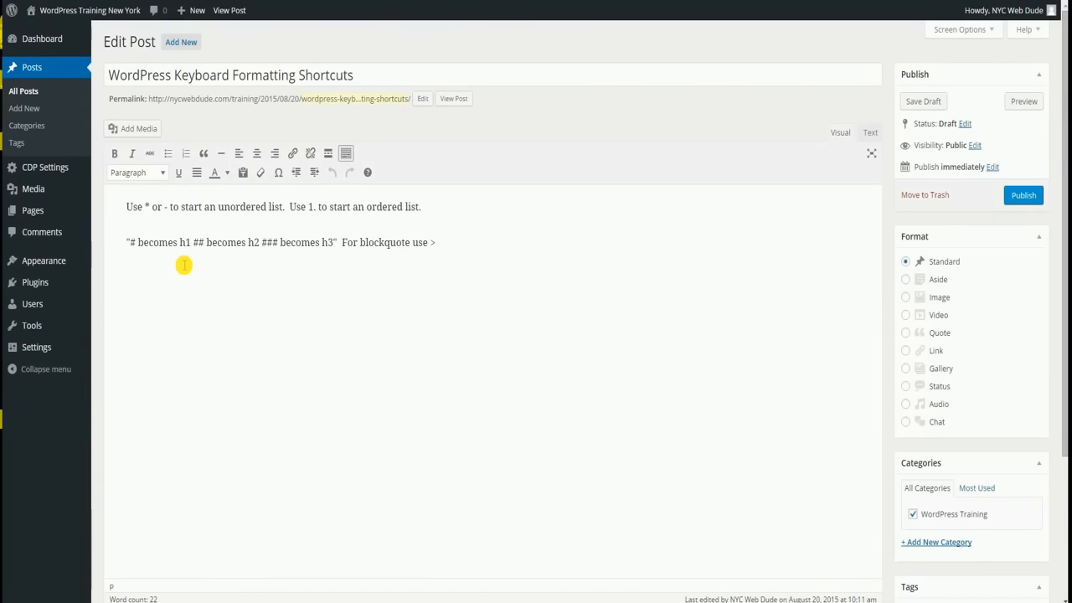
mouse_move(236, 268)
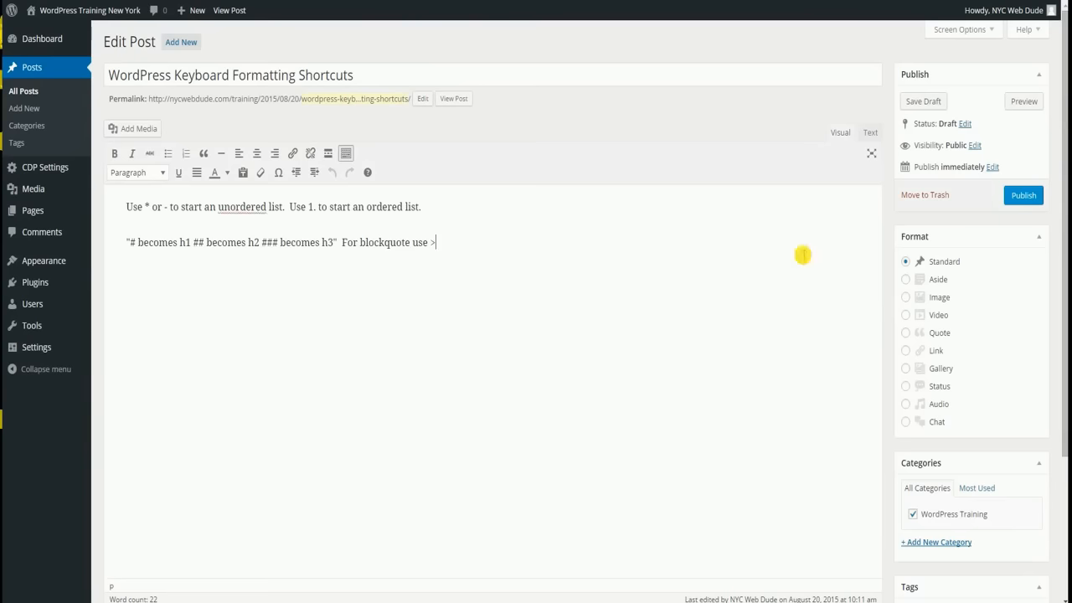
scroll(down, 3)
text(item one)
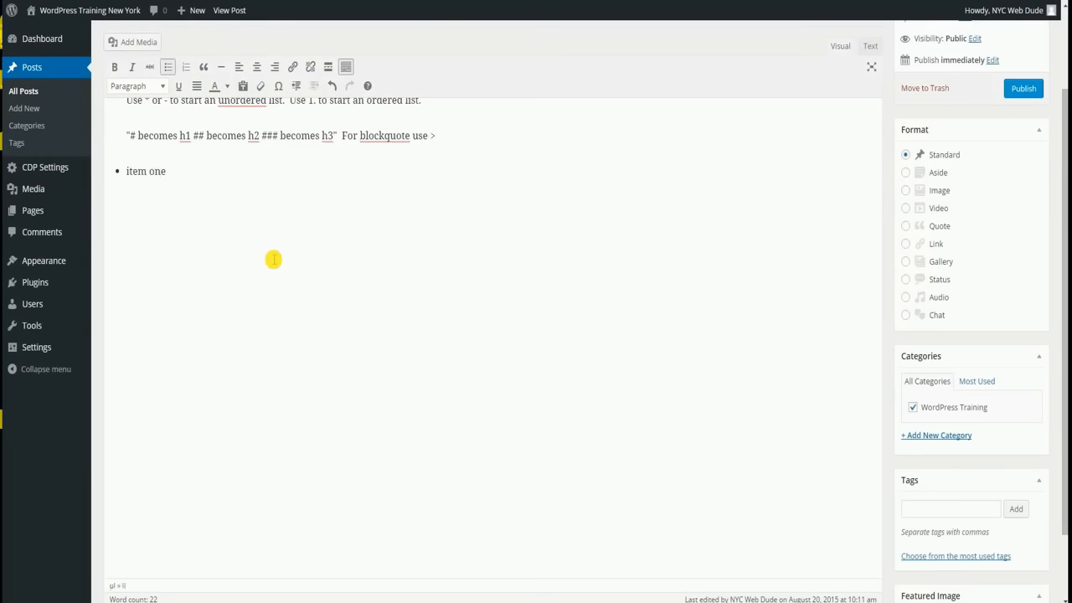
text(i)
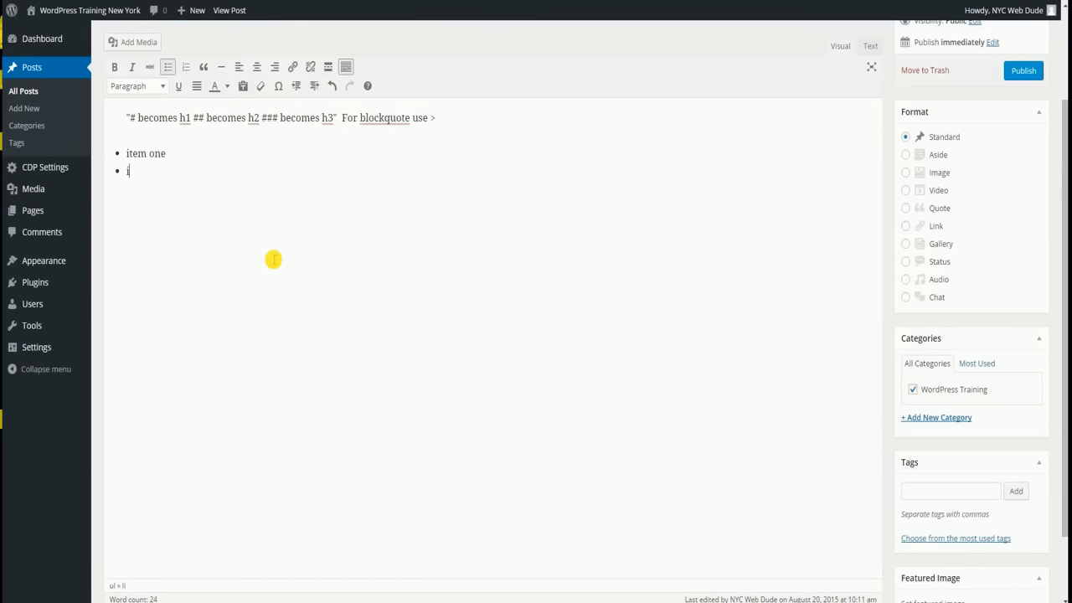
text(tem two)
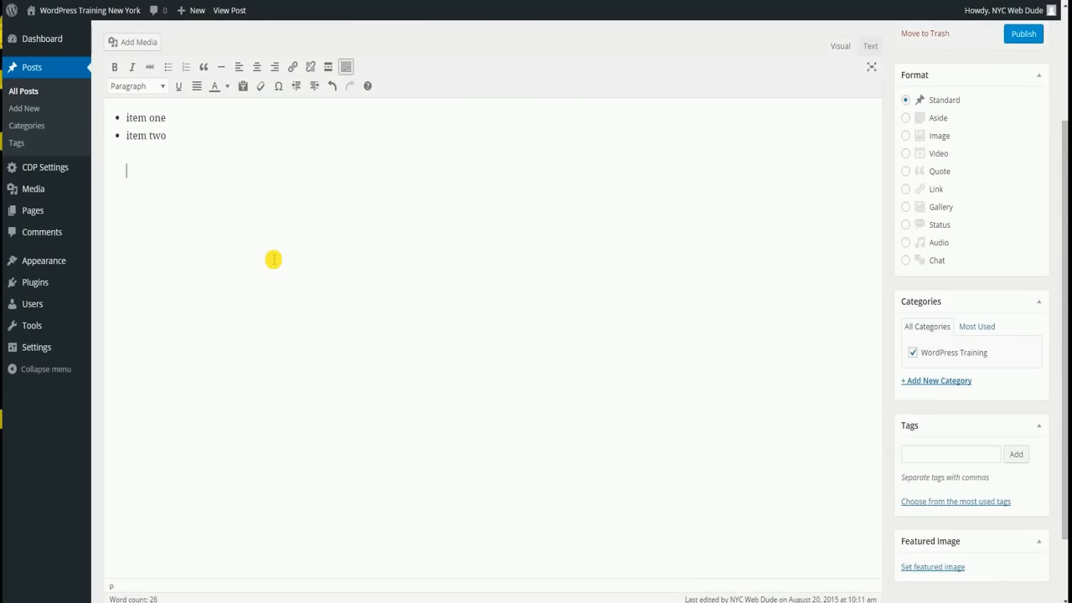
text(1. ite)
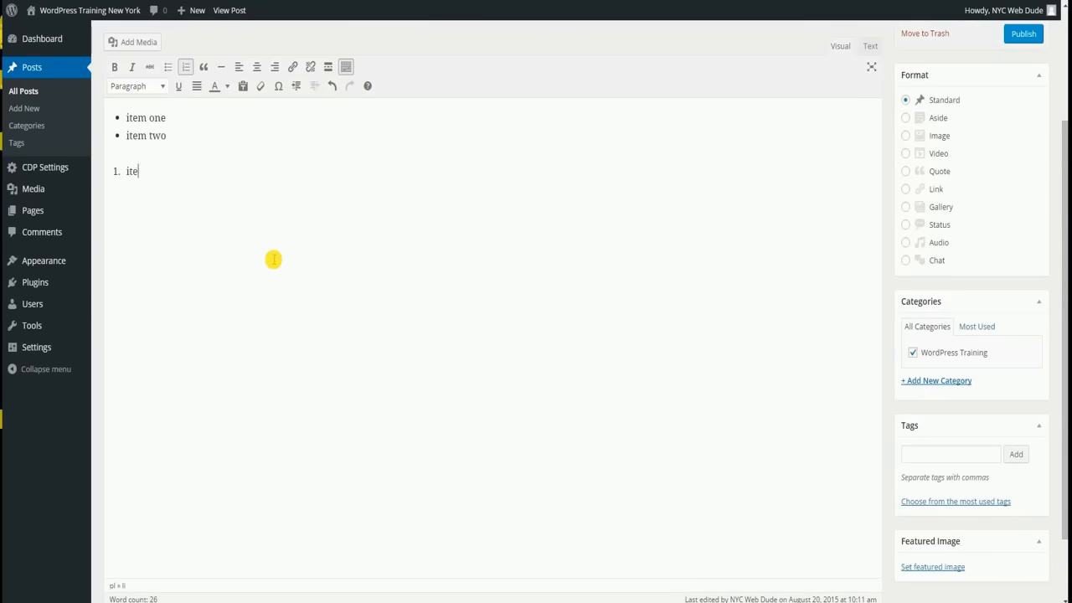
text(m one)
text(i)
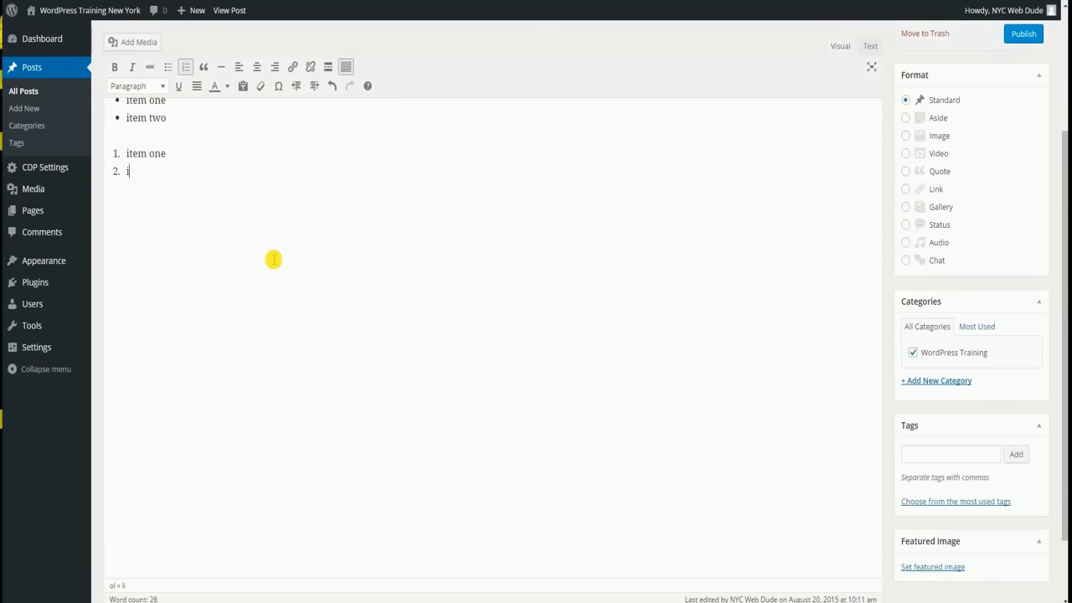
text(tem two)
text(it)
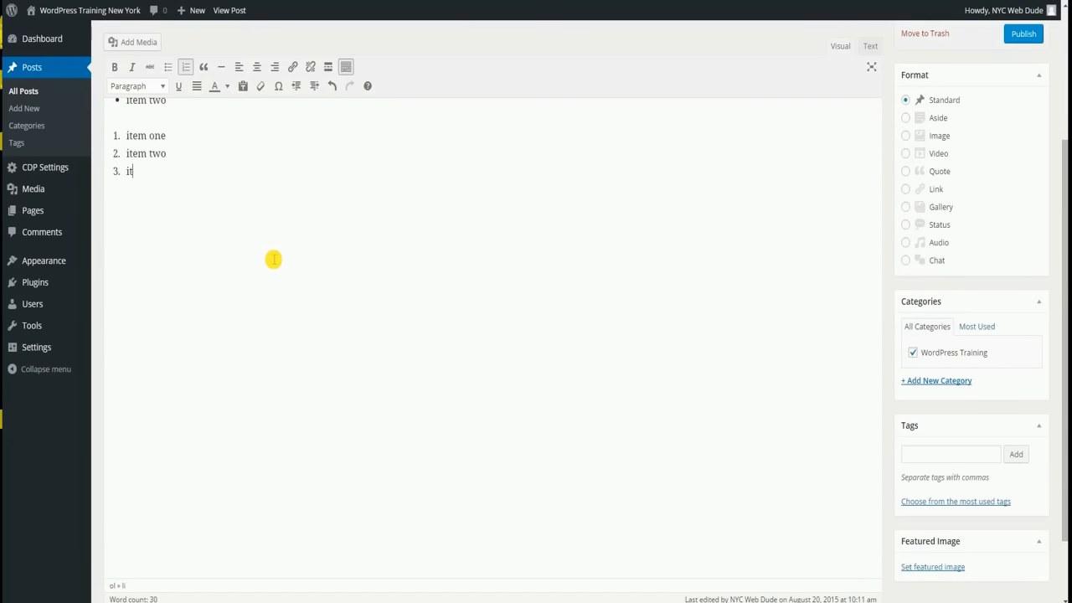
text(em three)
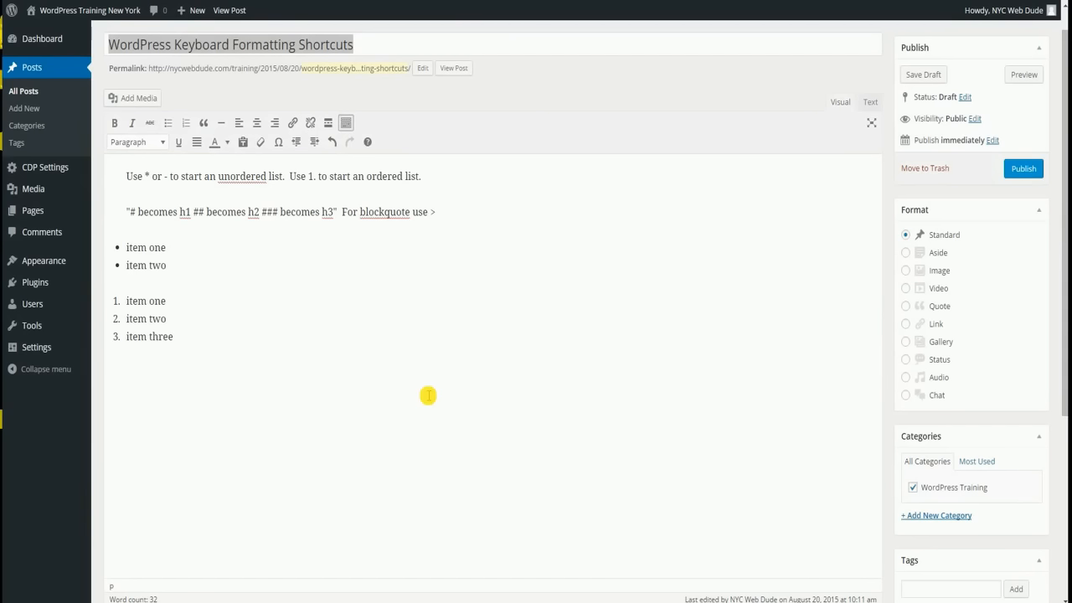
Add a 'heading two' H2 and a 'heading three' H3 using ## and ### shortcuts
text(##)
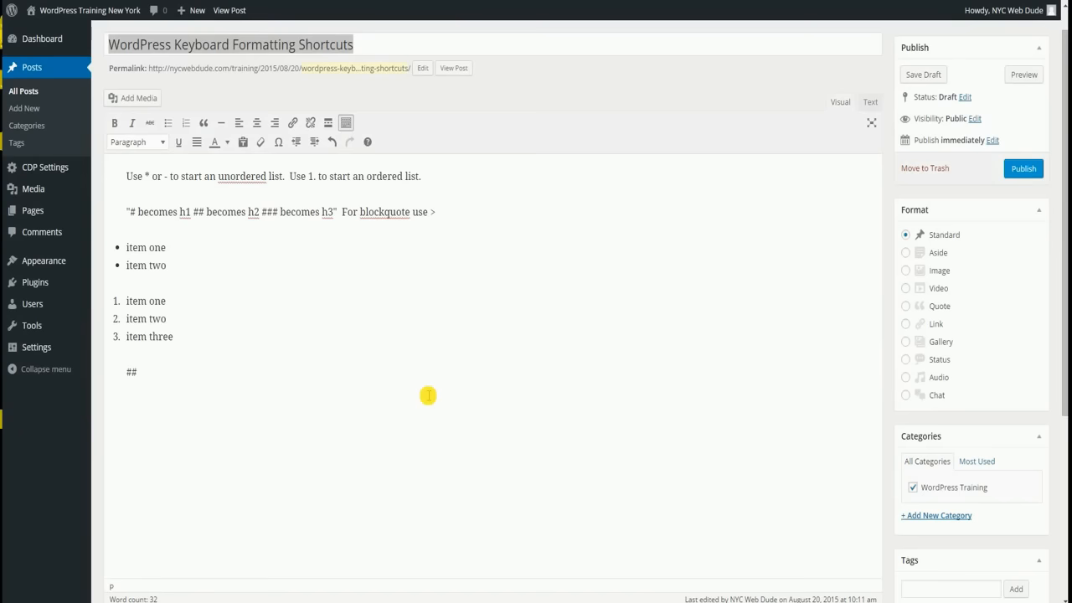
text(heading two)
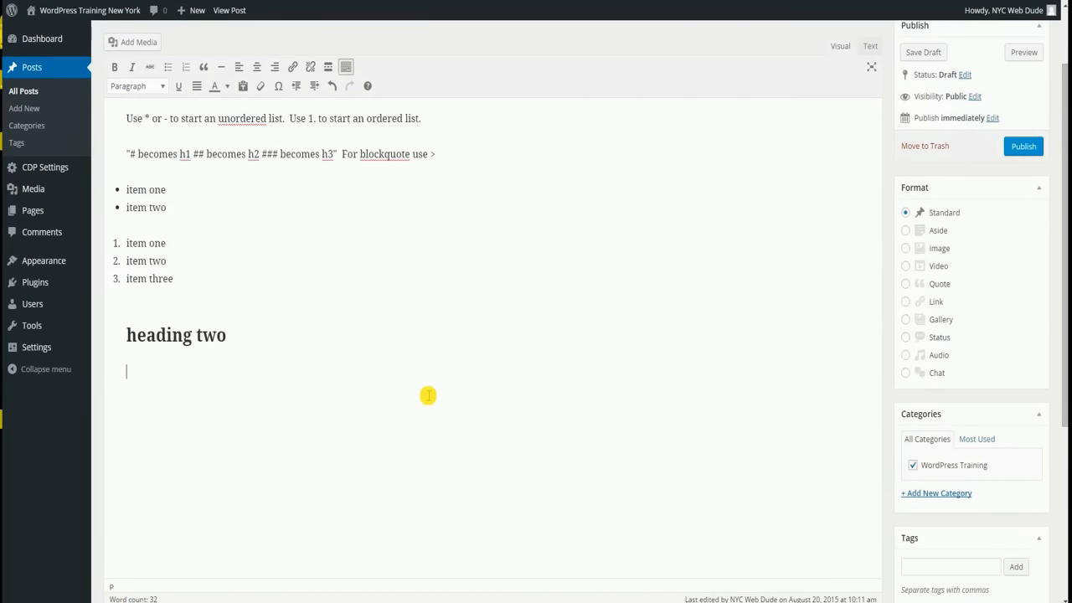
text(##)
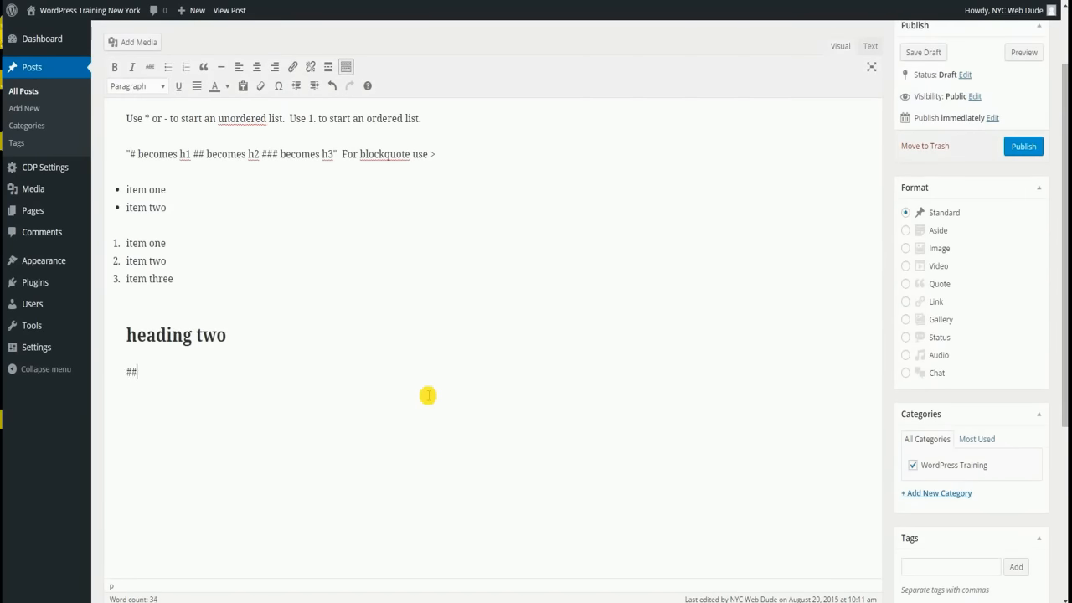
text(#heading three)
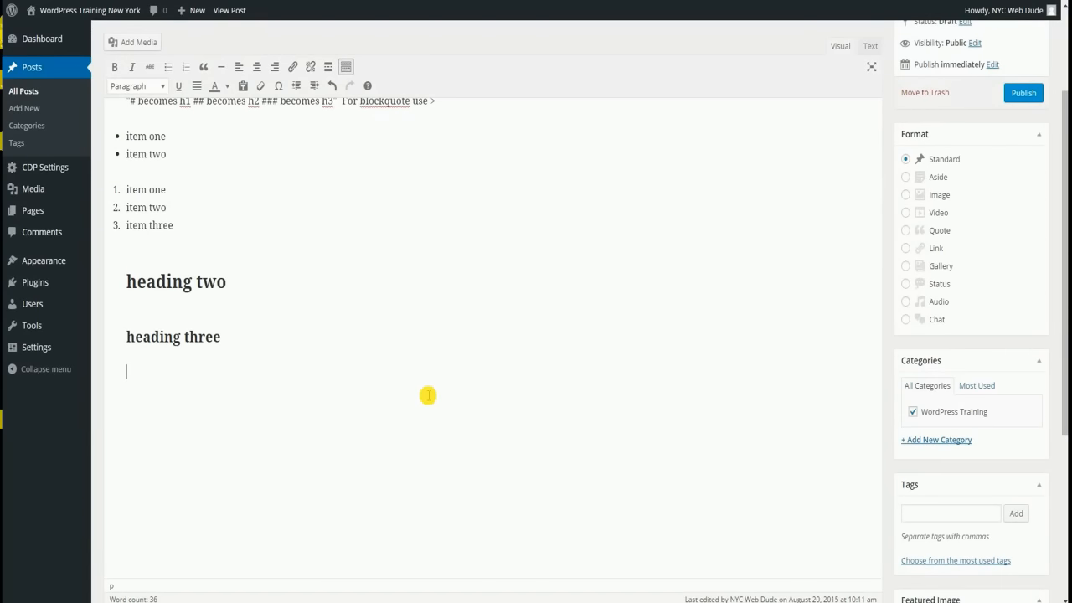
Add a 'blah blah blah' blockquote beneath the headings using the > shortcut
text(>)
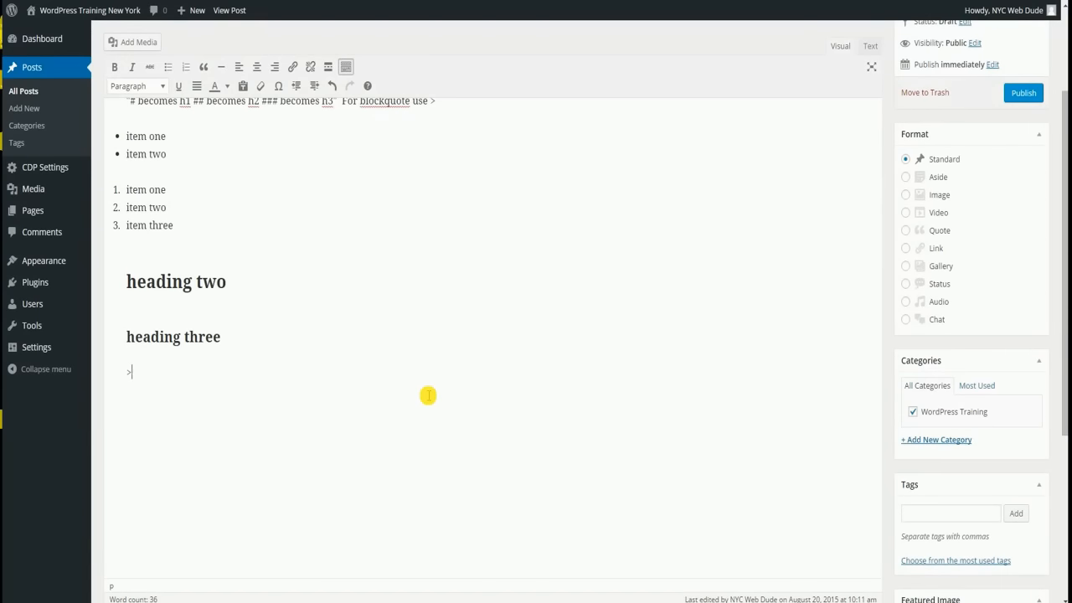
text(bl;ah)
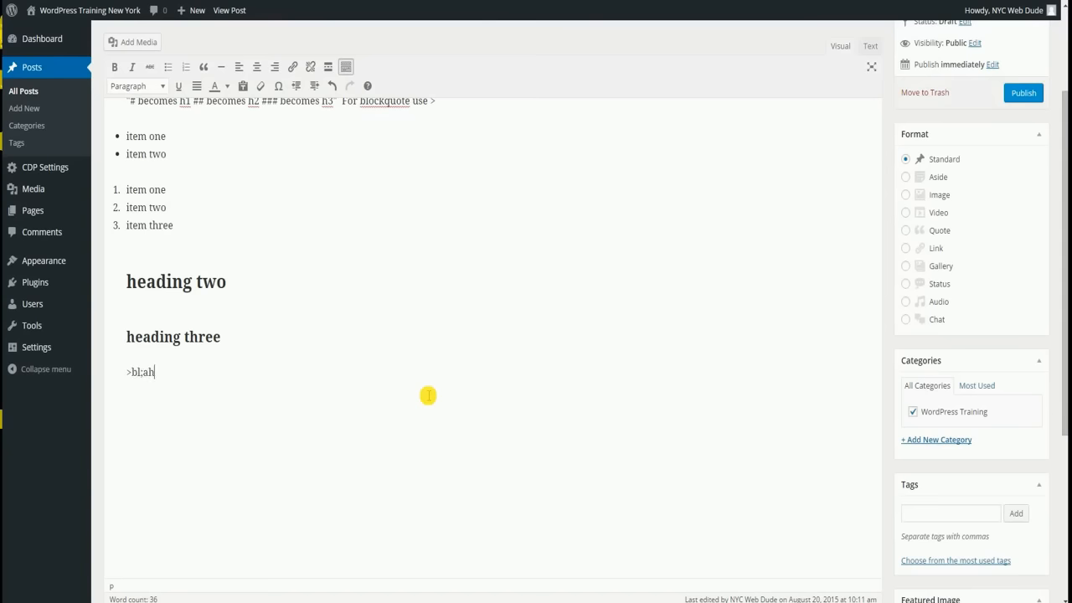
text(blah blah)
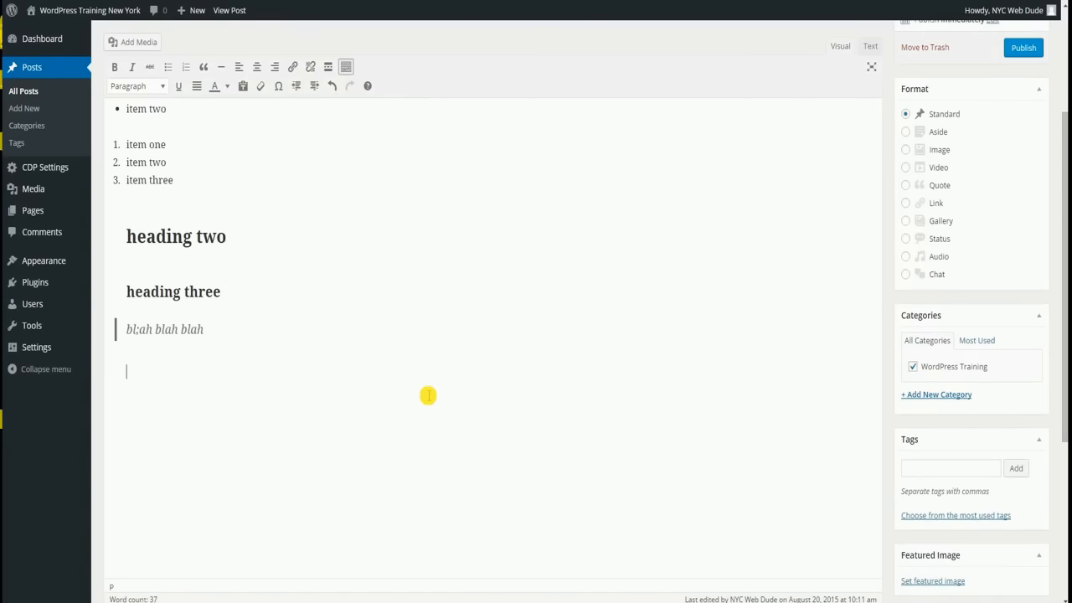
click(230, 10)
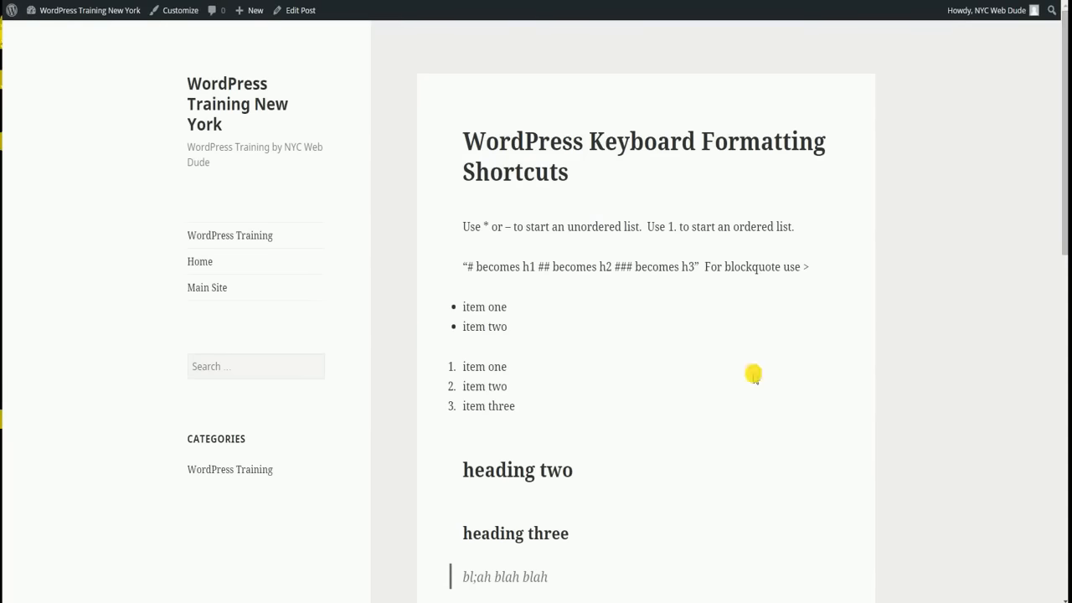
mouse_move(506, 355)
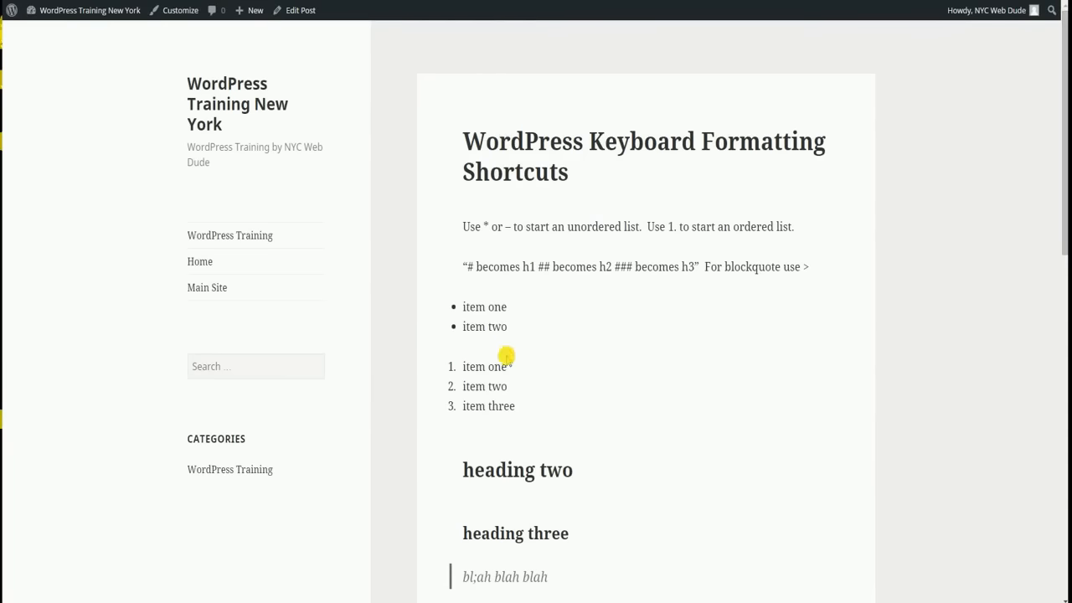
scroll(down, 3)
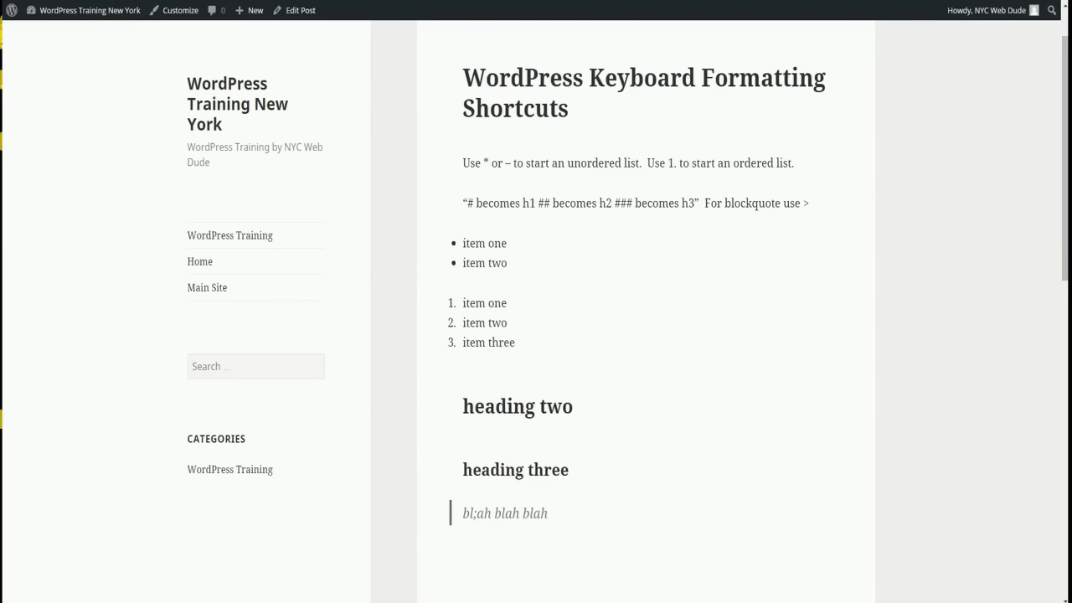
click(298, 10)
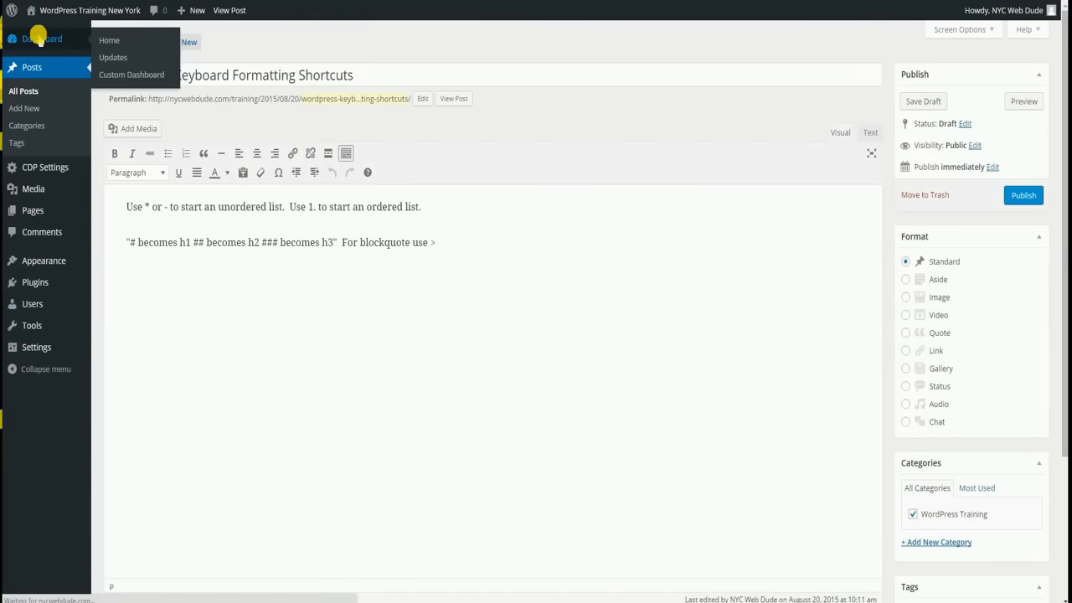
Leave the post editor and land on the custom nycwebdude Dashboard welcome page
click(130, 73)
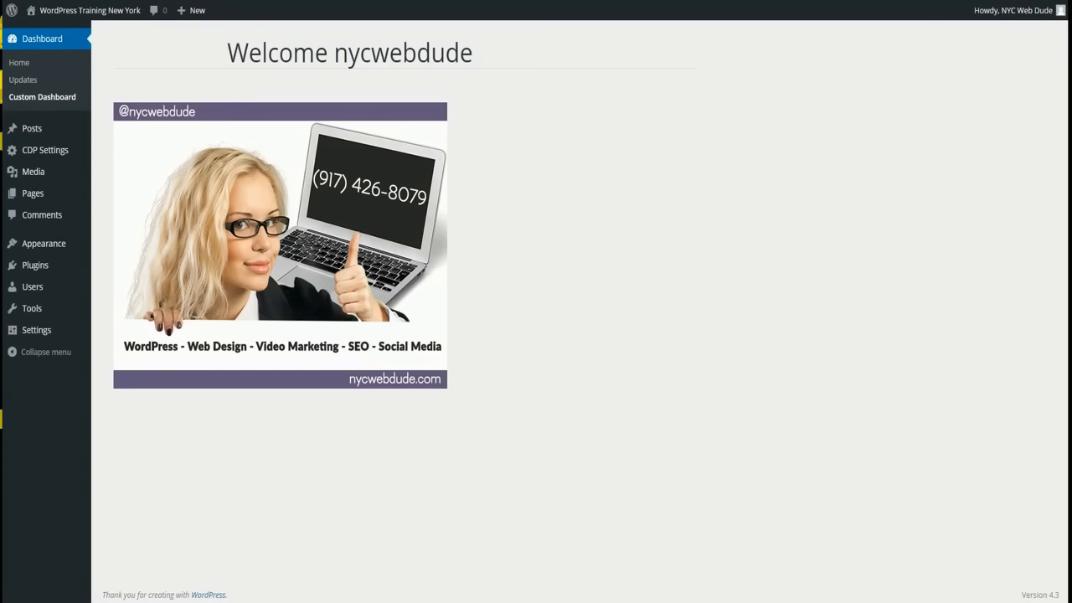
click(32, 127)
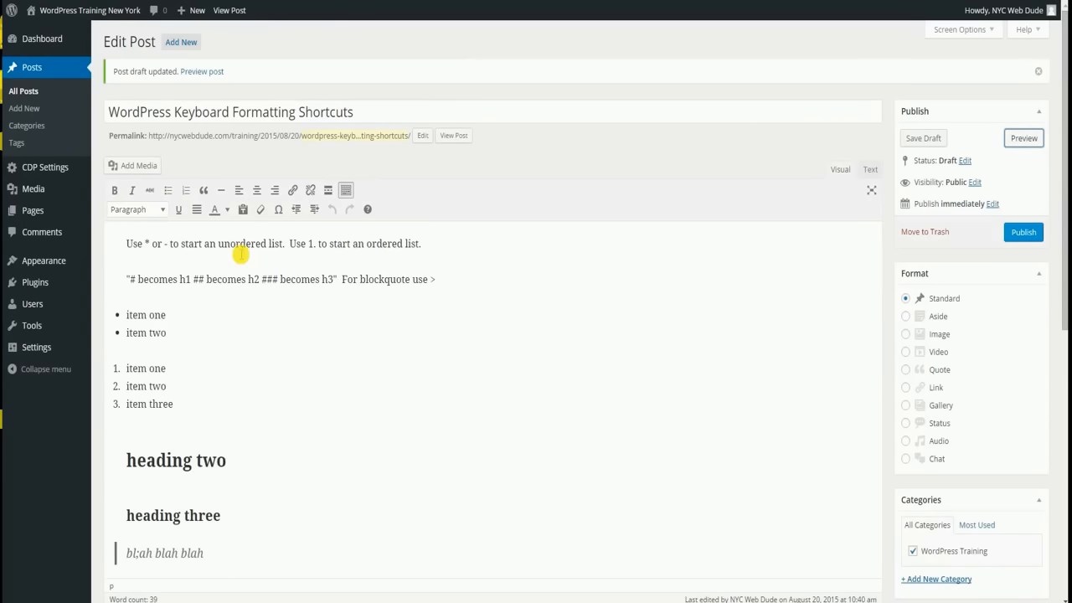
mouse_move(253, 372)
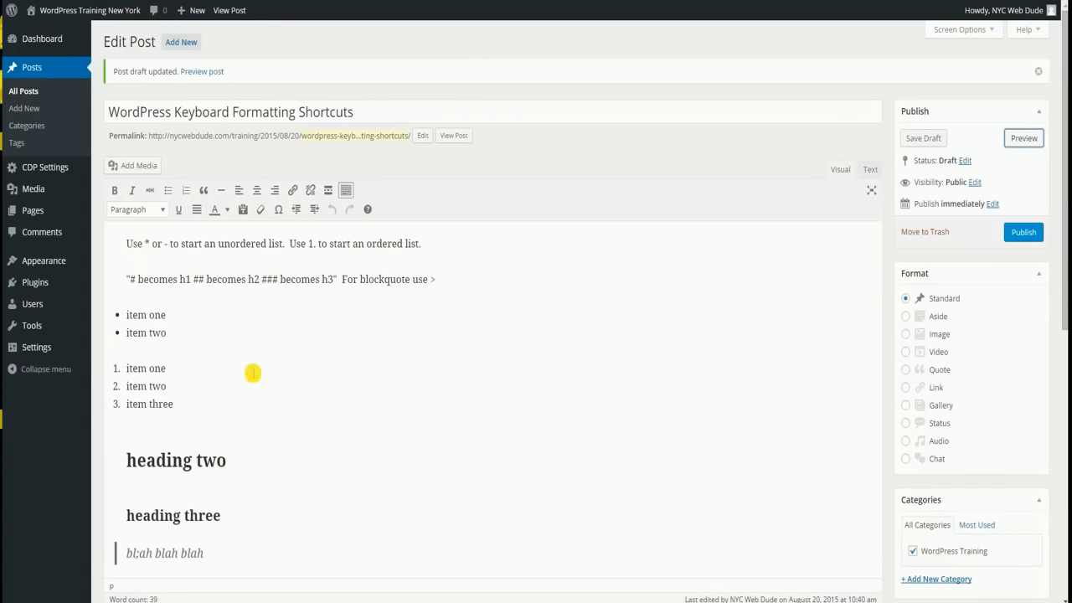
click(41, 36)
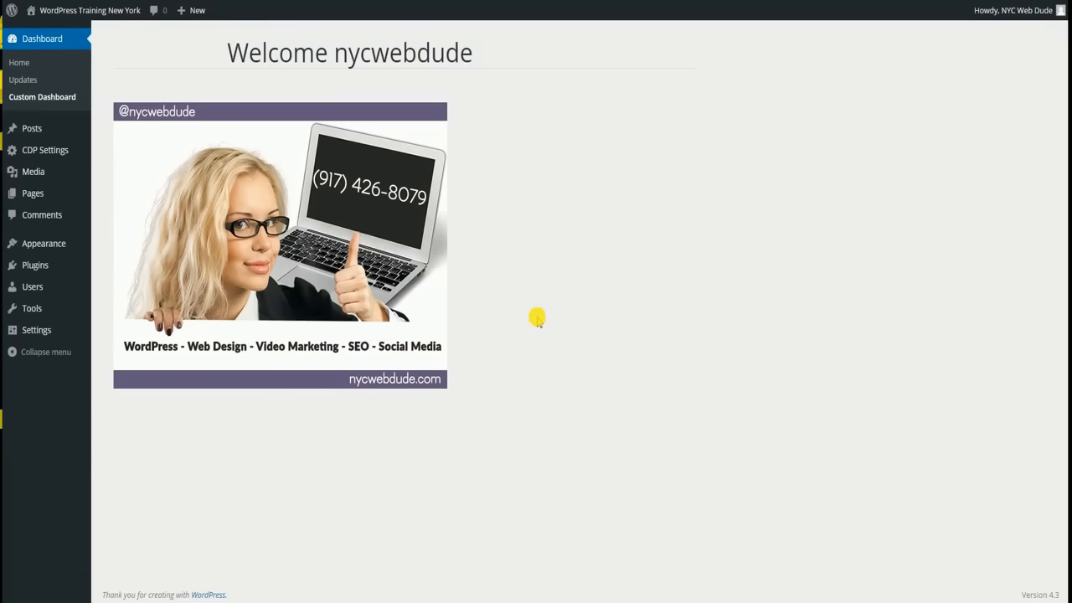
mouse_move(623, 289)
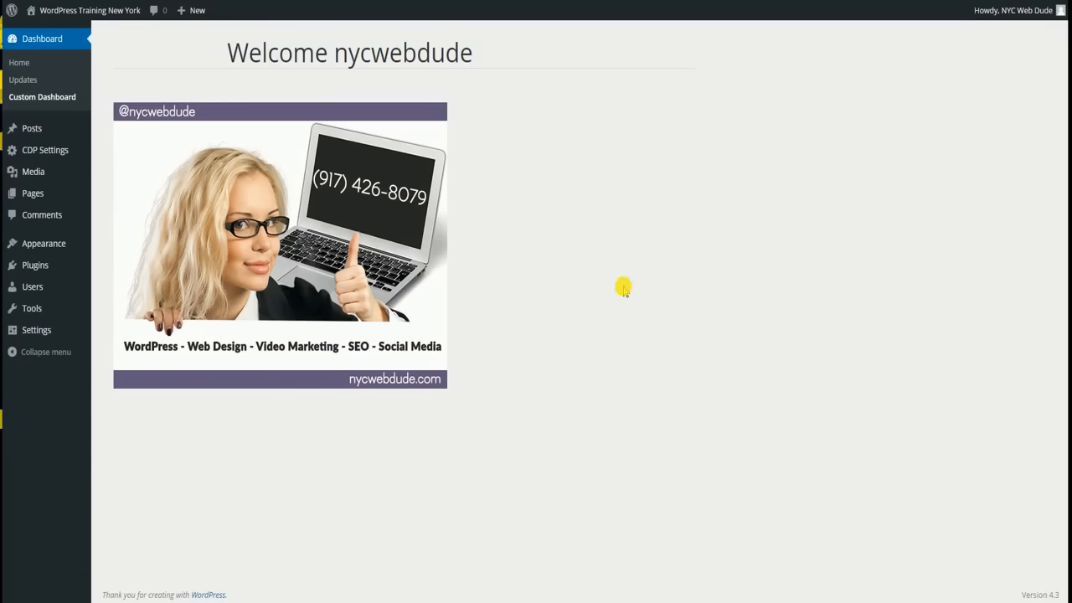